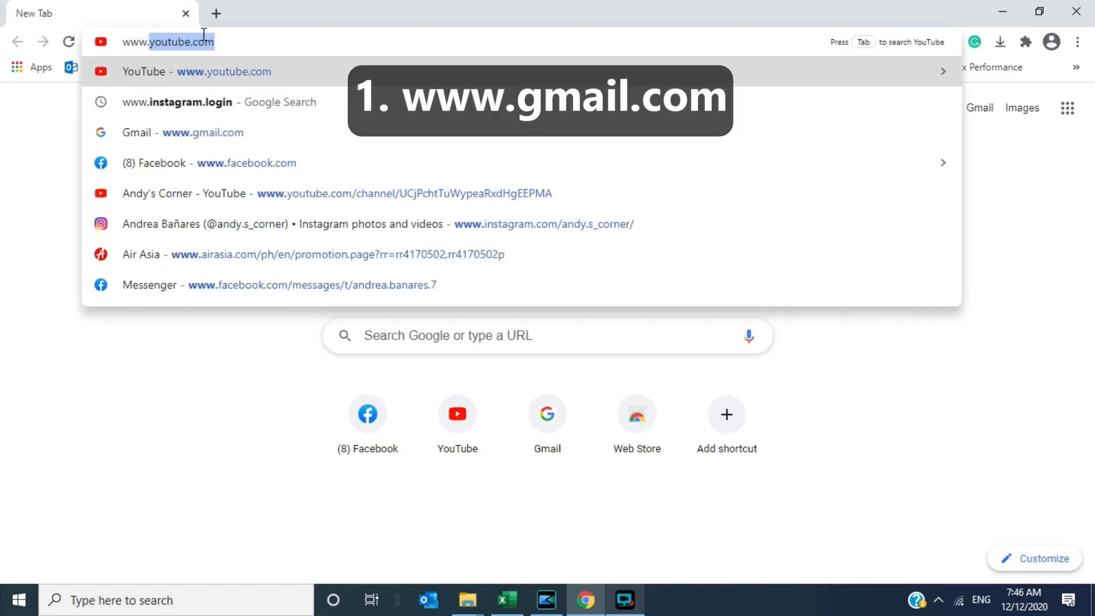
Step: Navigate Chrome to the YouTube home page from the address bar
text(gmail.com)
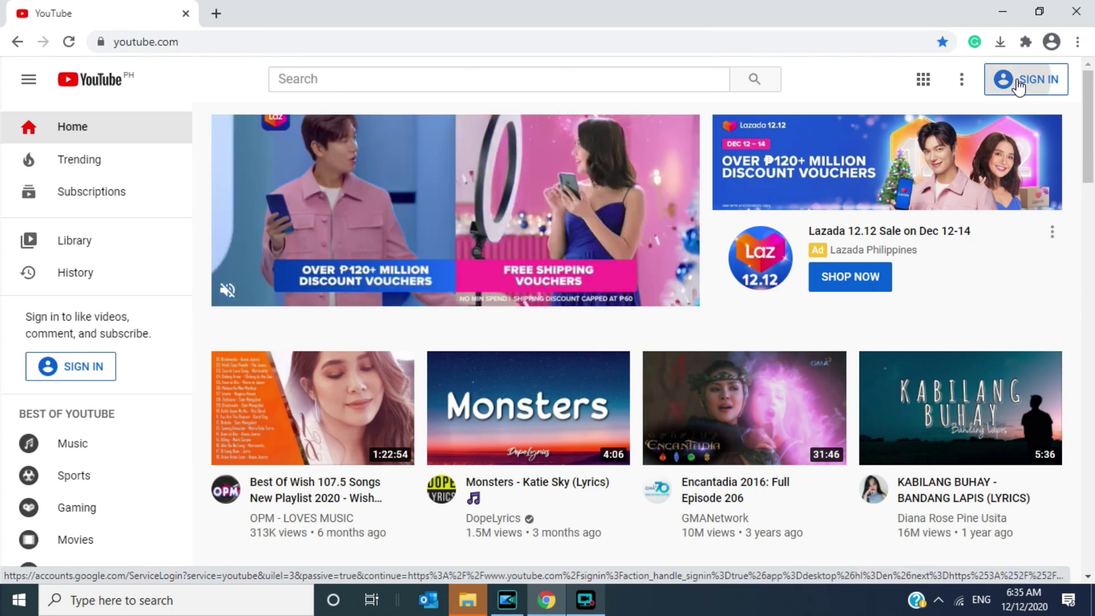
Step: From YouTube's sign-in page, begin creating a new Google account
click(1038, 79)
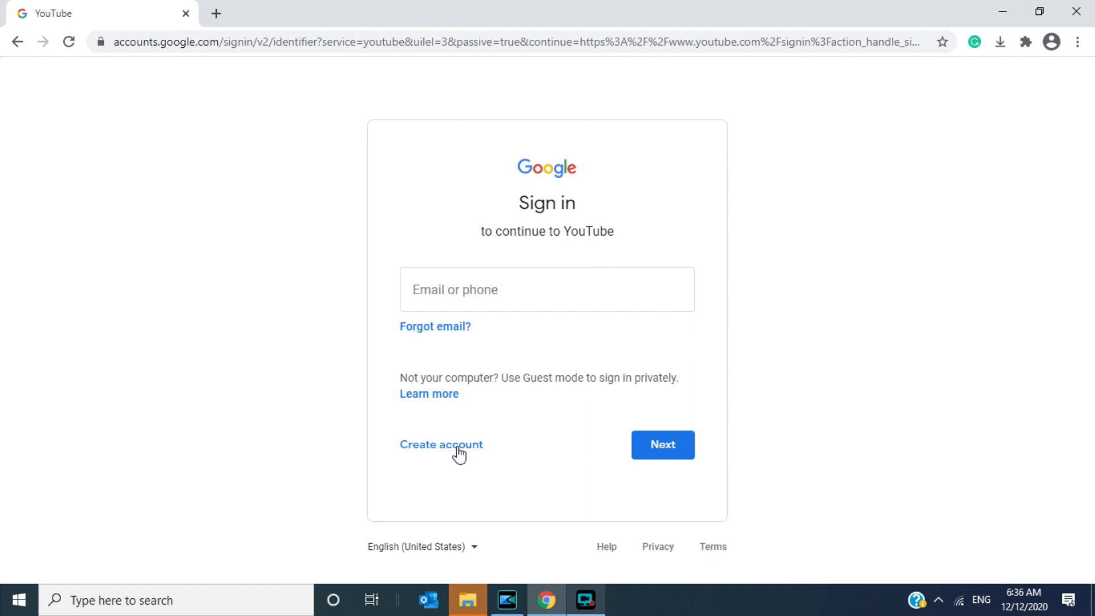
click(441, 444)
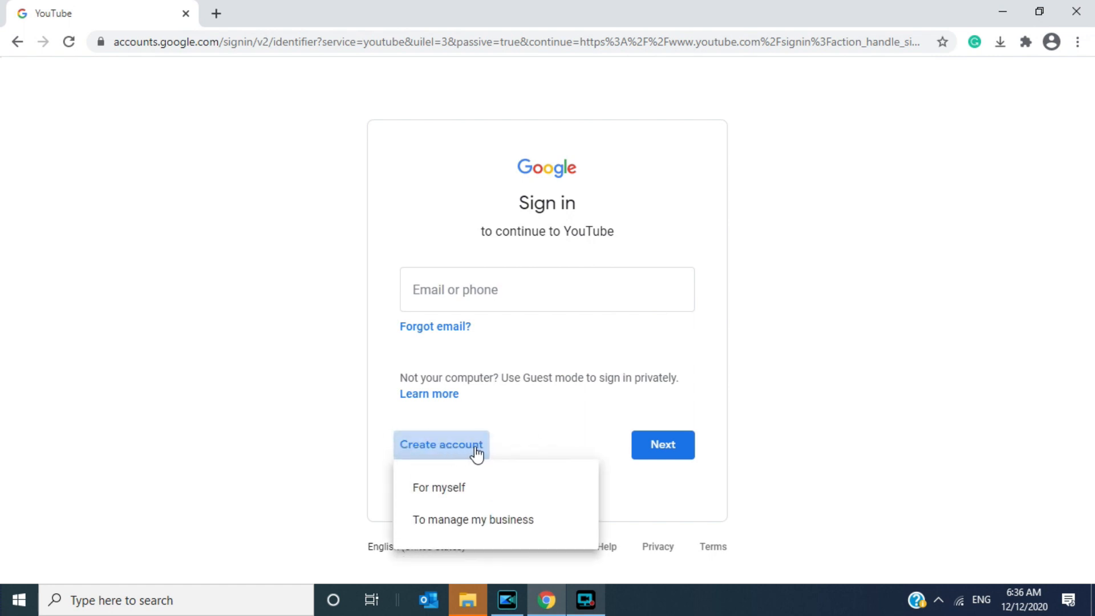
mouse_move(564, 490)
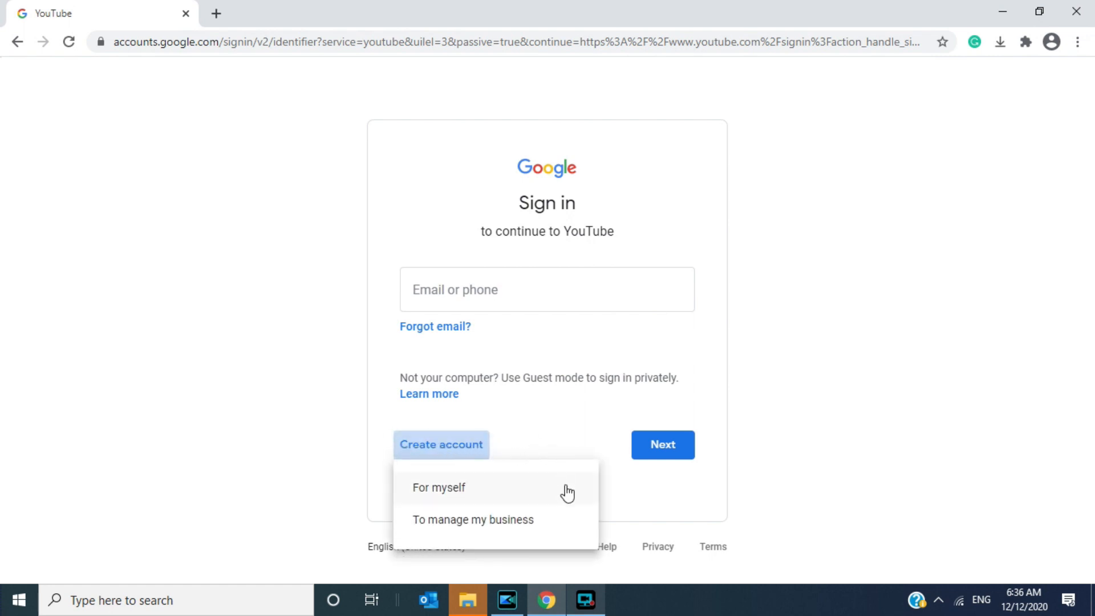
mouse_move(585, 493)
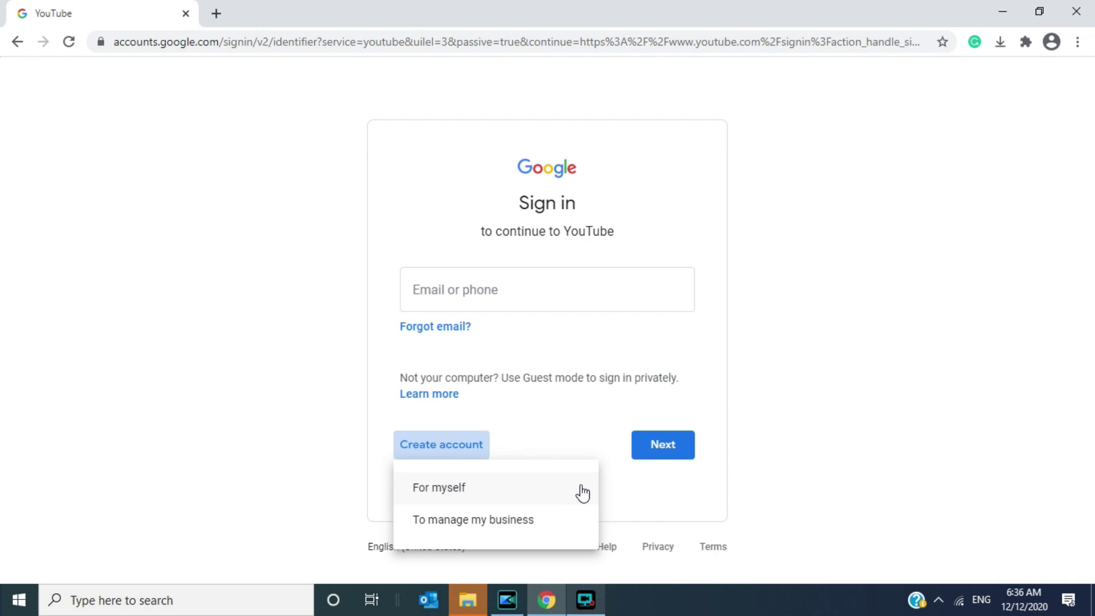
mouse_move(587, 498)
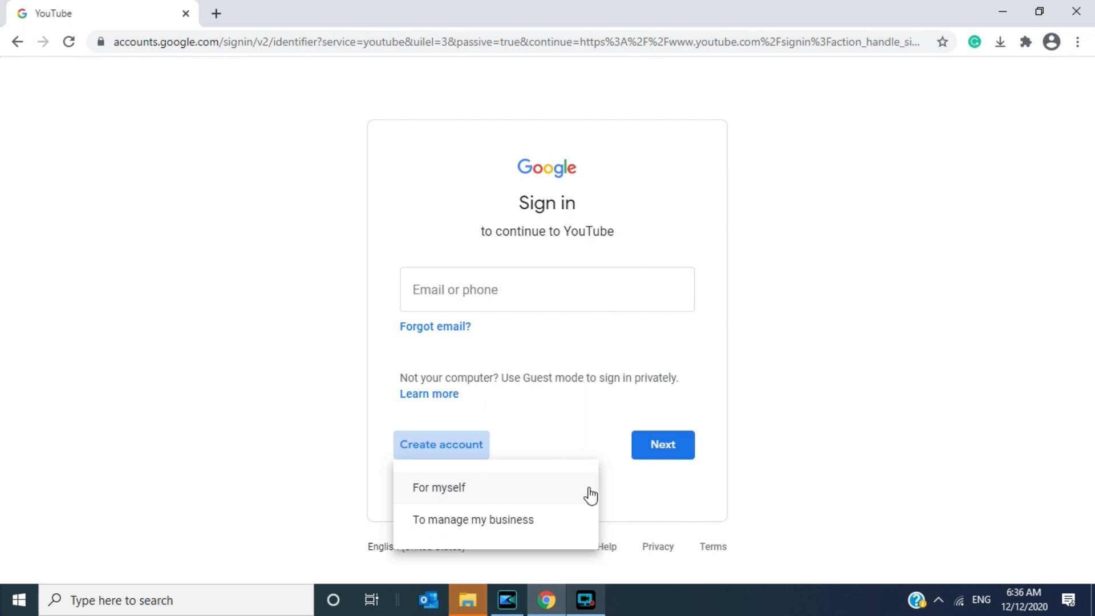
mouse_move(591, 523)
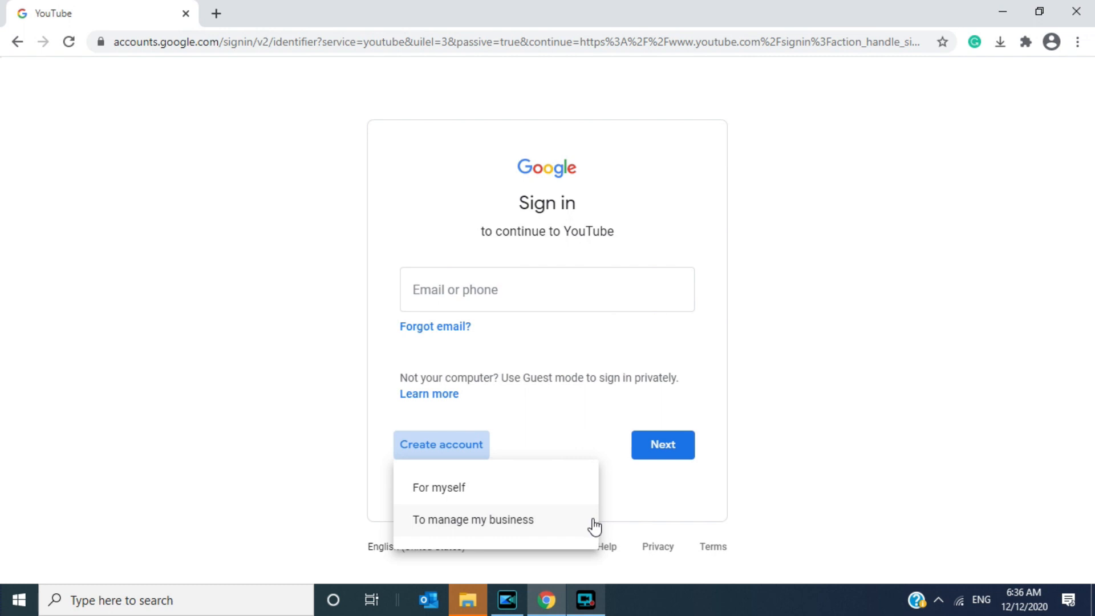
mouse_move(585, 524)
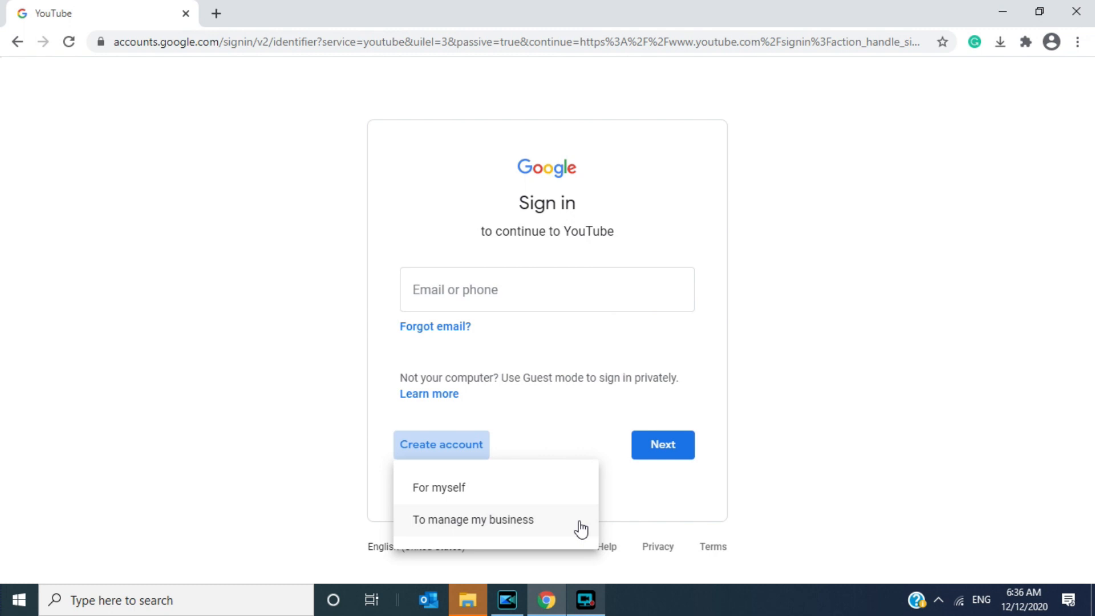
mouse_move(566, 528)
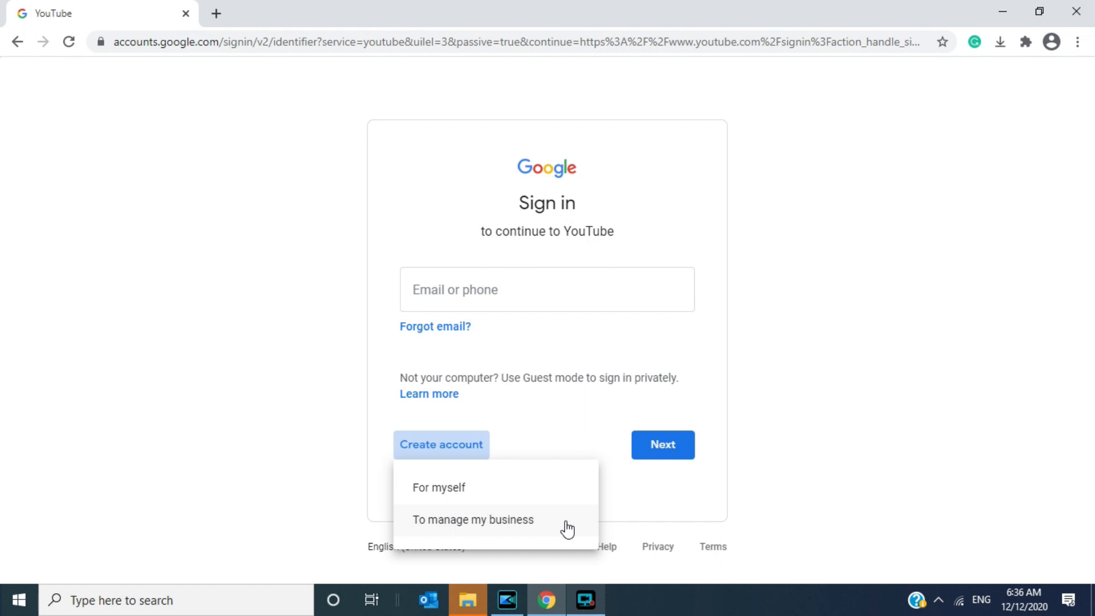
mouse_move(559, 527)
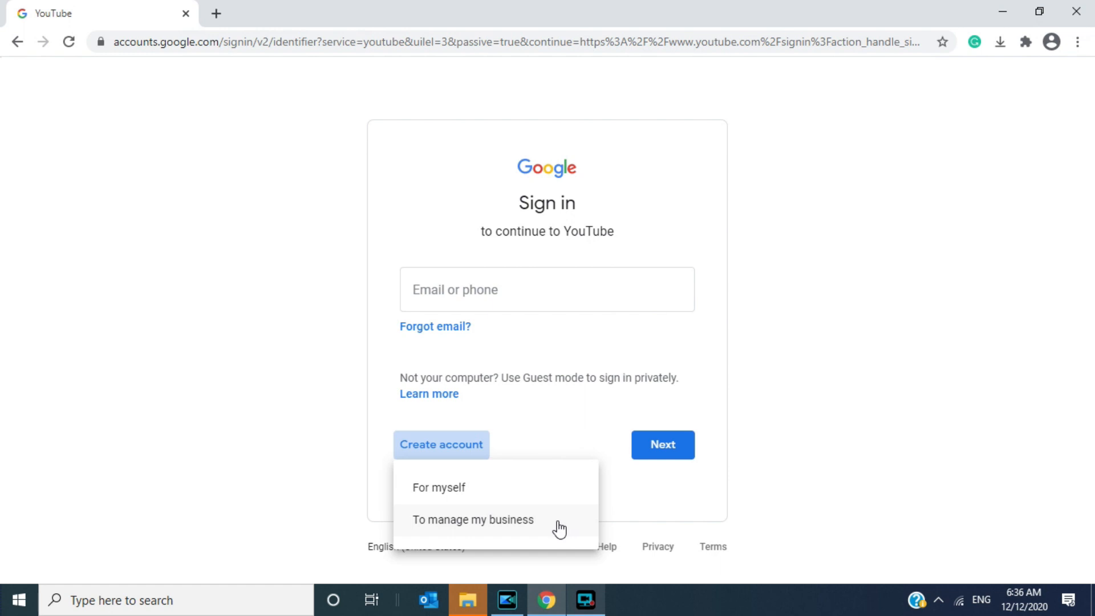
click(473, 520)
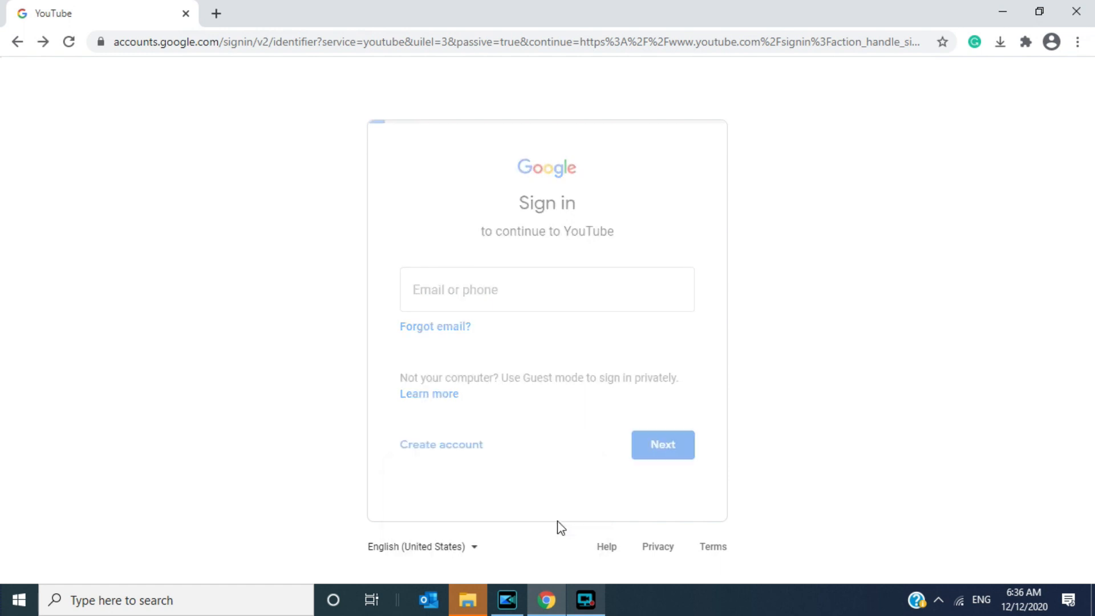
click(441, 444)
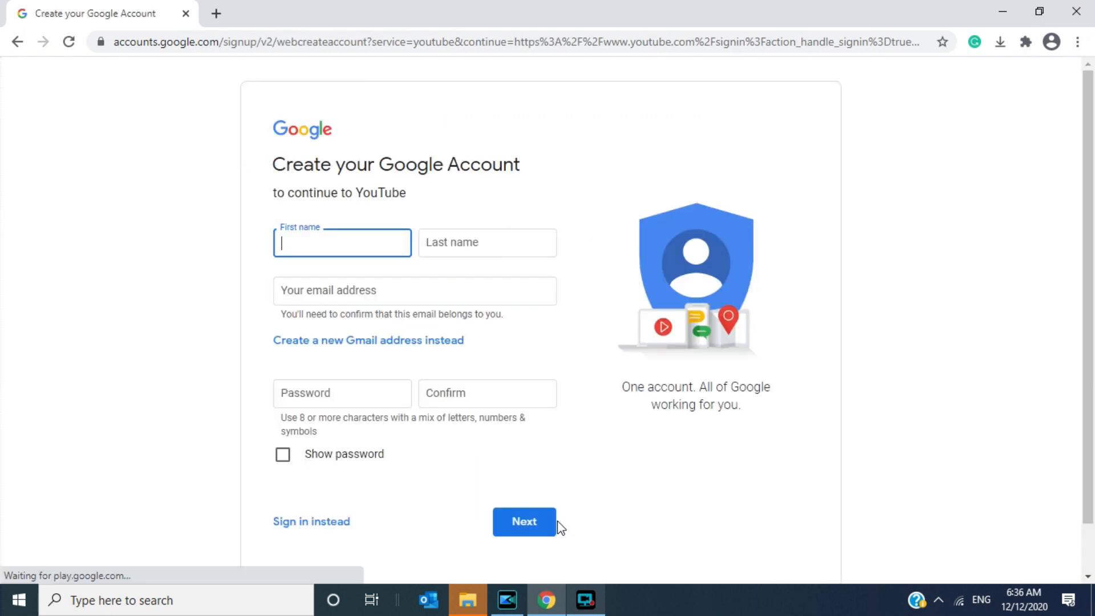
mouse_move(575, 285)
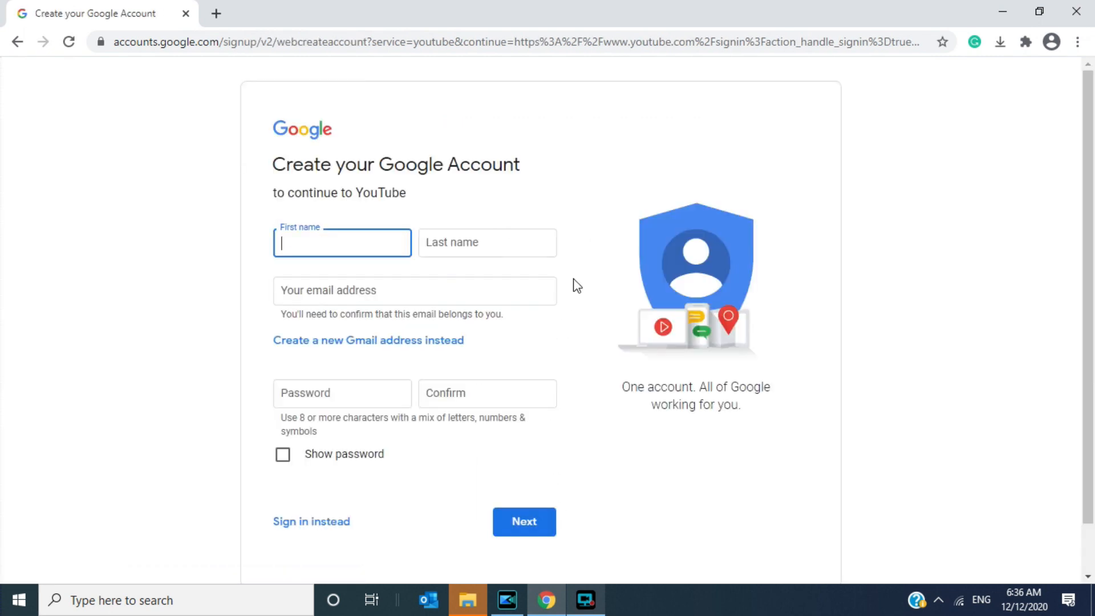
mouse_move(578, 247)
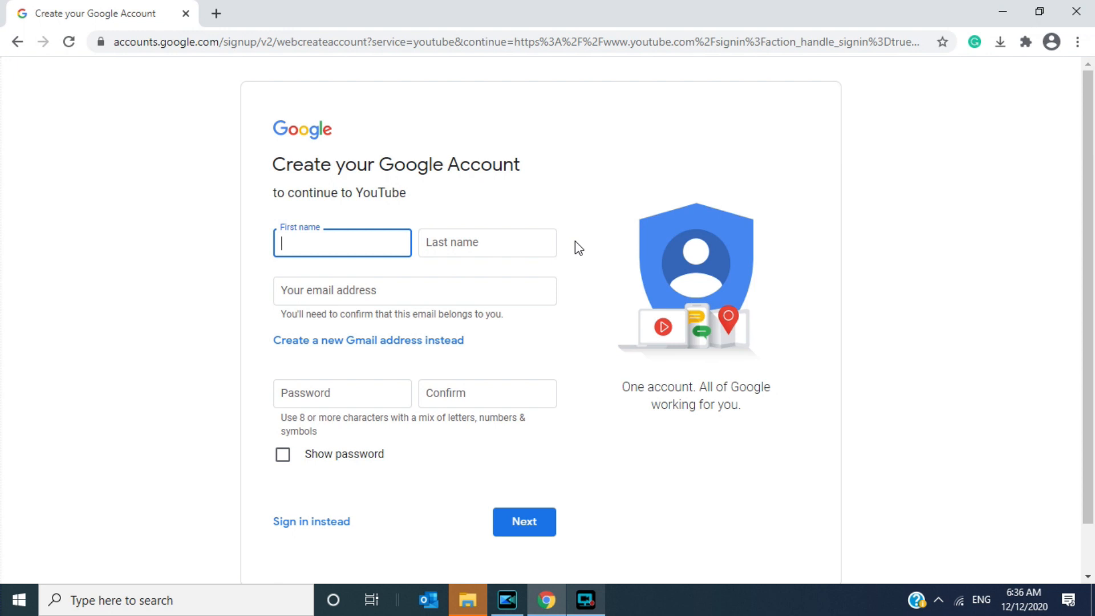
mouse_move(597, 209)
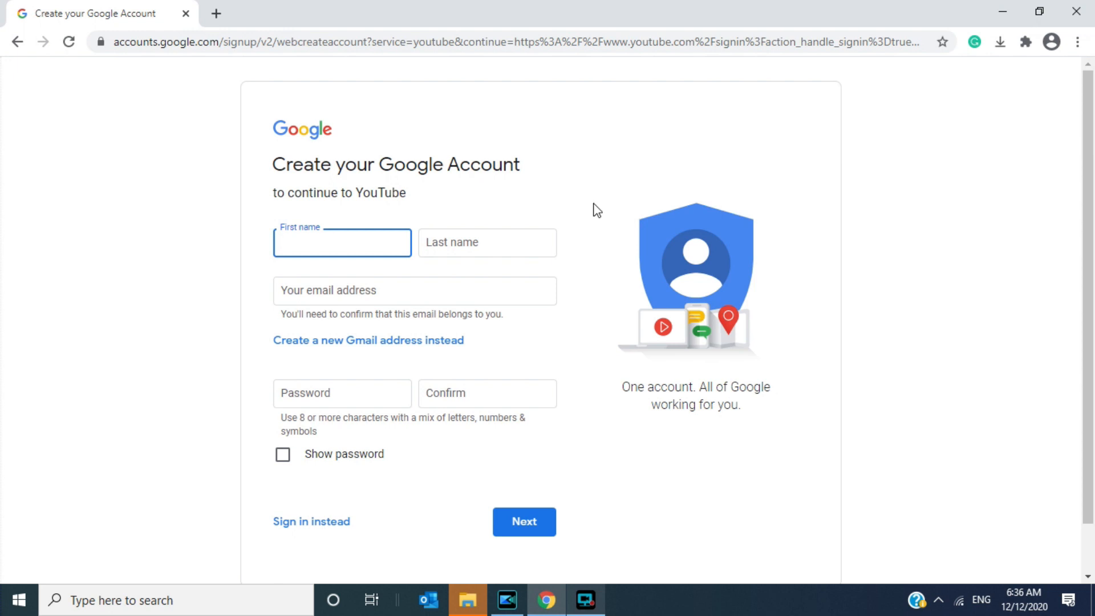
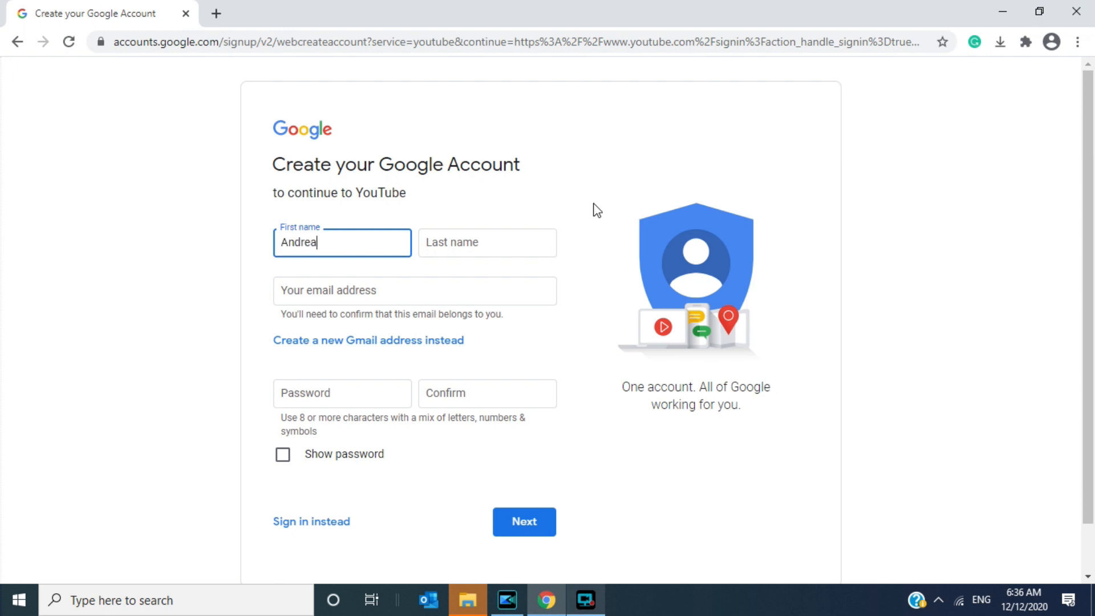
click(487, 242)
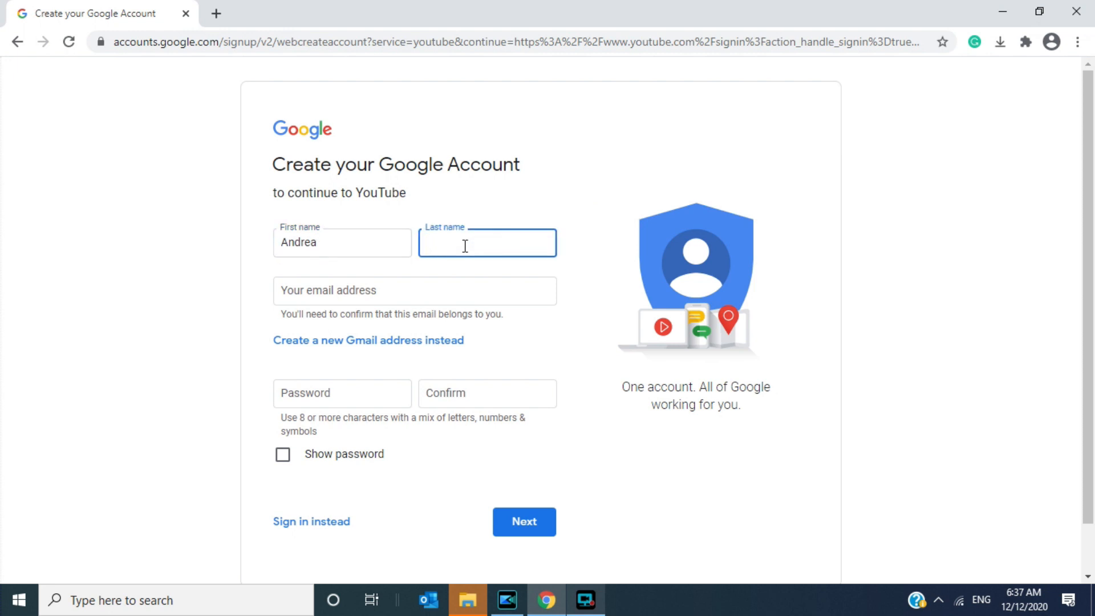
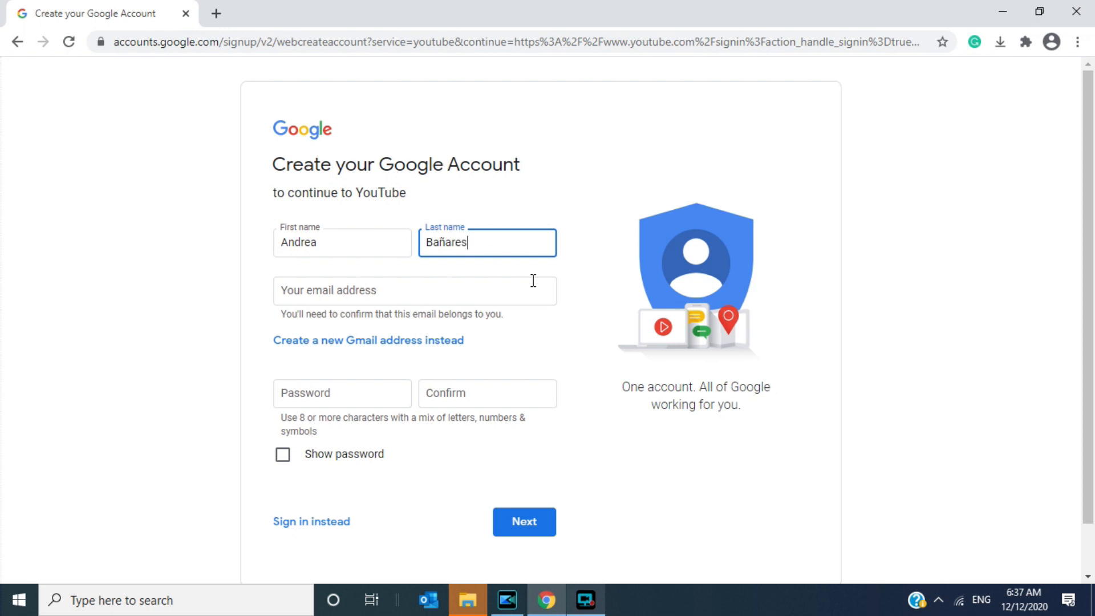
mouse_move(391, 345)
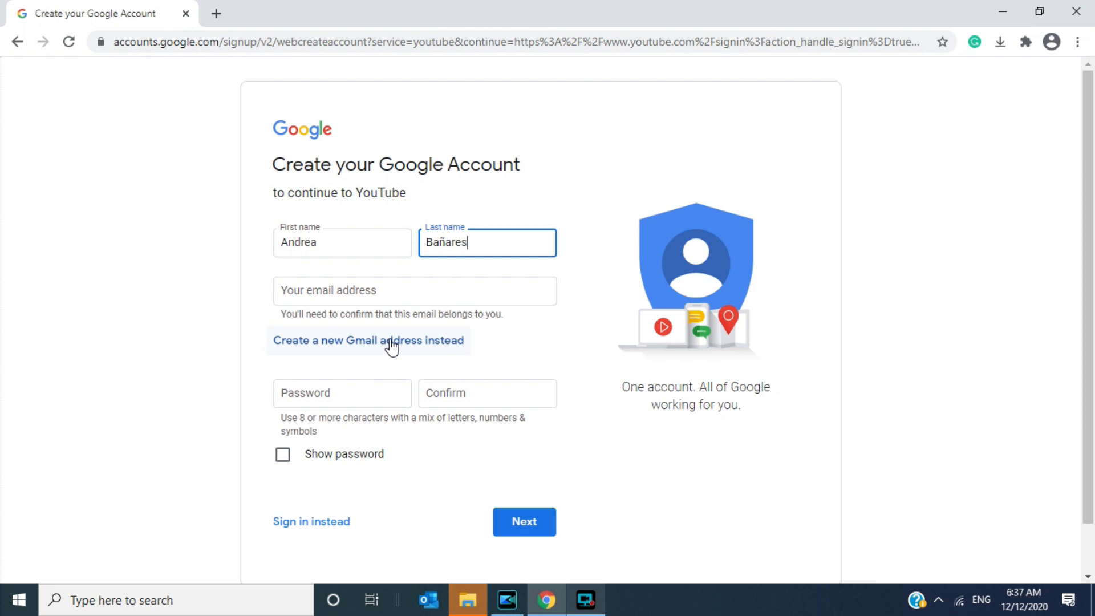
click(368, 341)
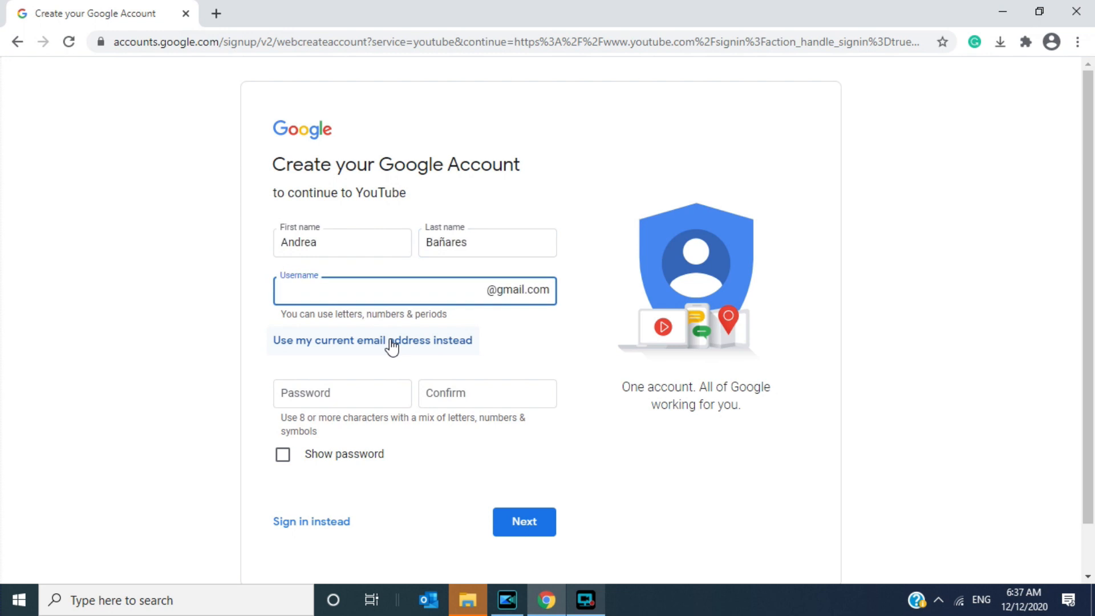
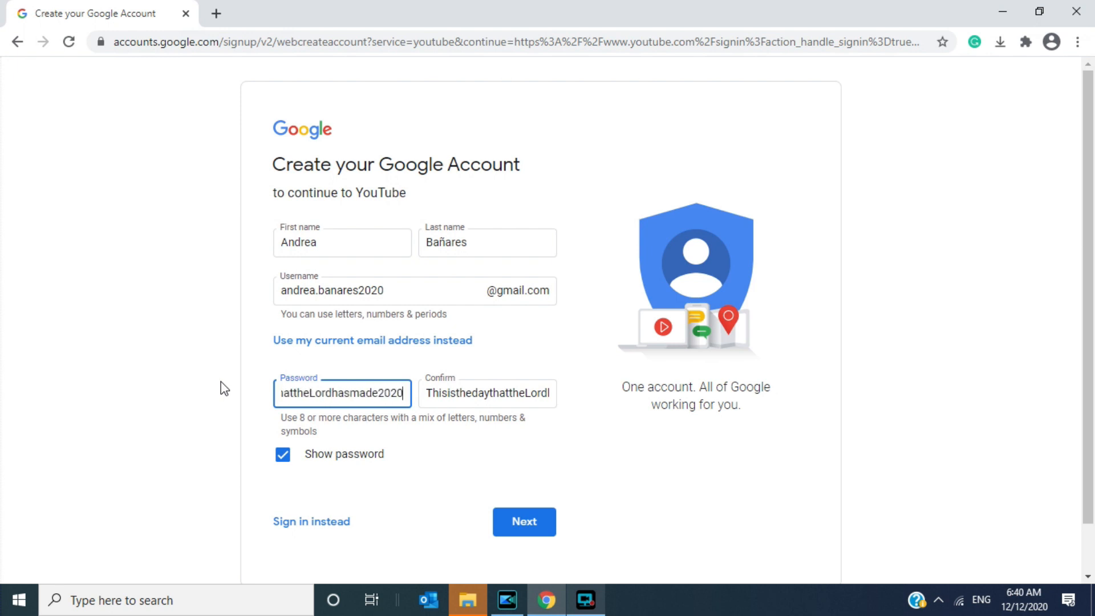
Step: Confirm the matching password and submit the account details
click(487, 393)
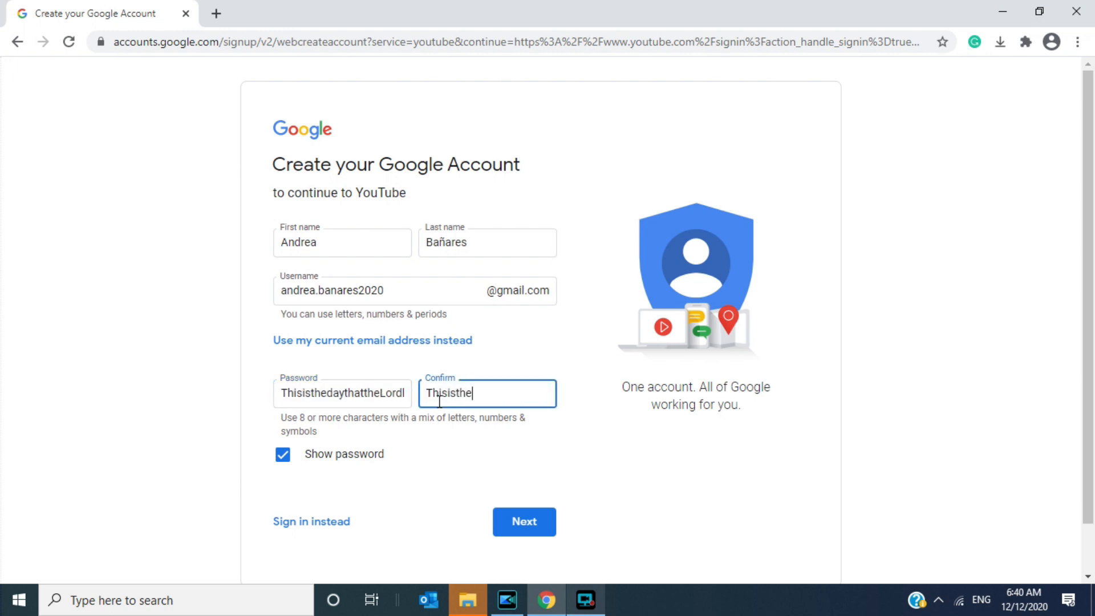
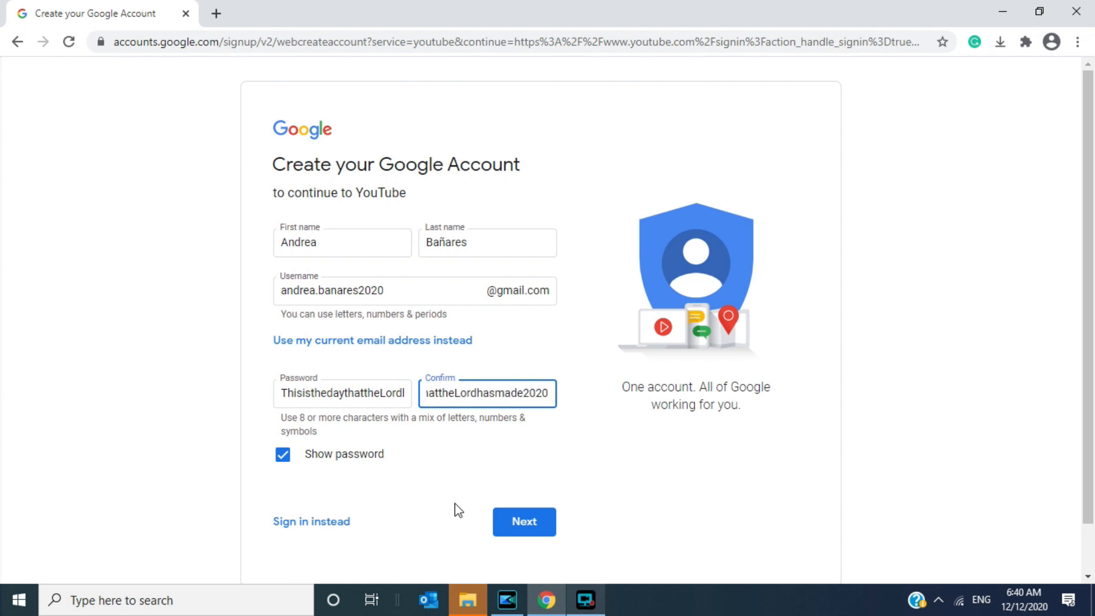
click(525, 522)
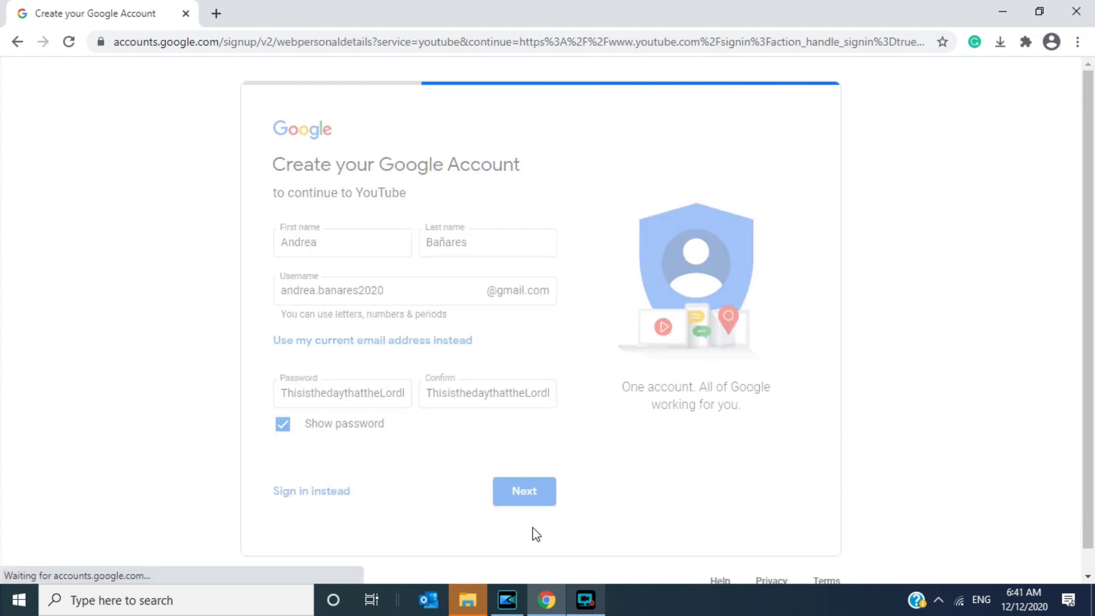
click(524, 491)
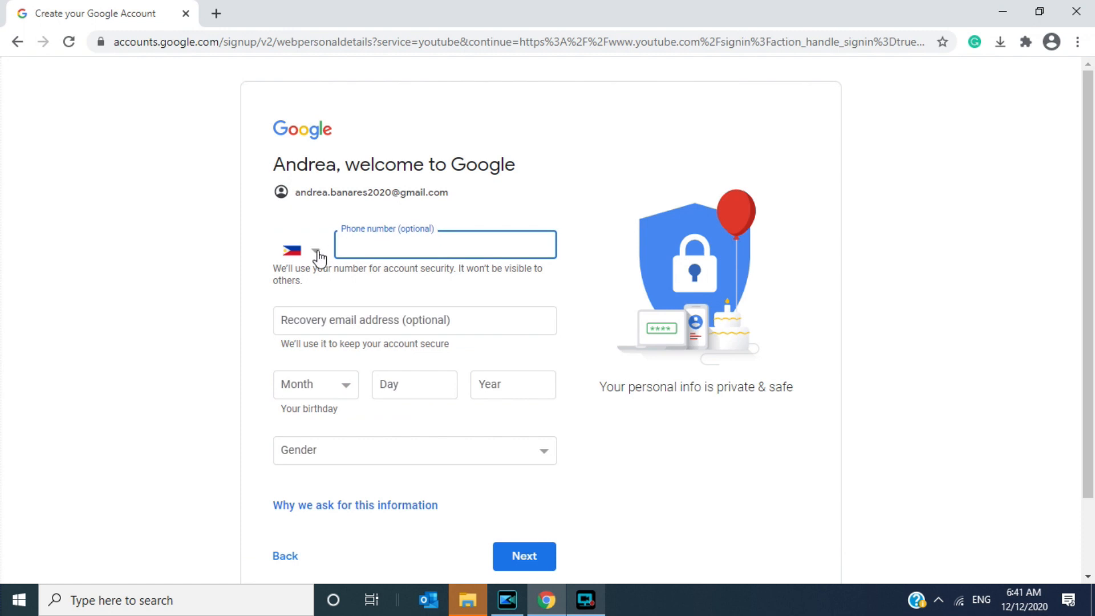
click(317, 254)
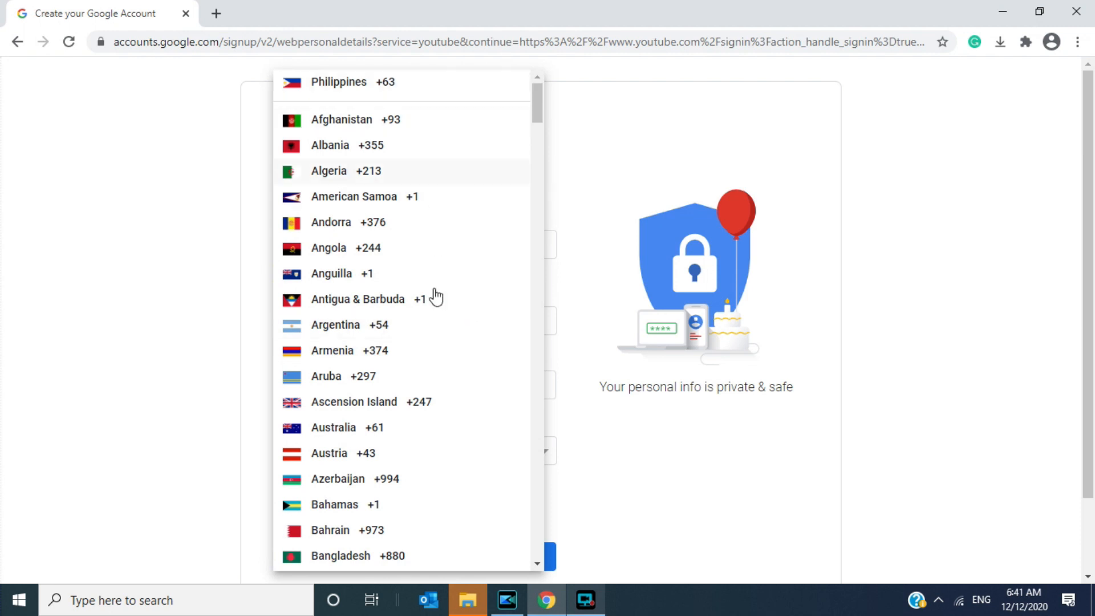
mouse_move(456, 88)
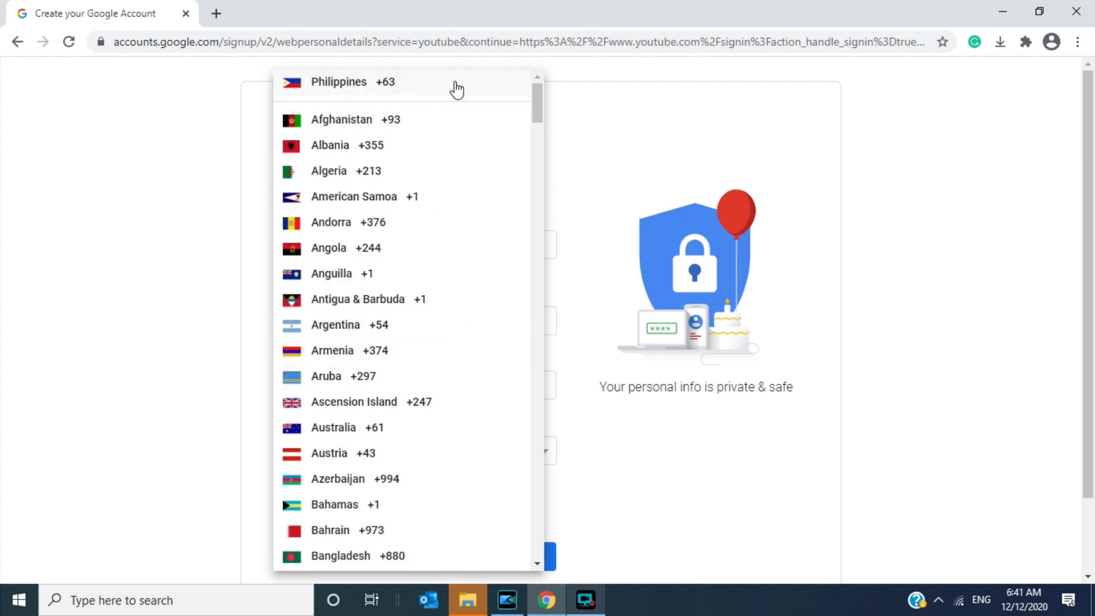
click(339, 82)
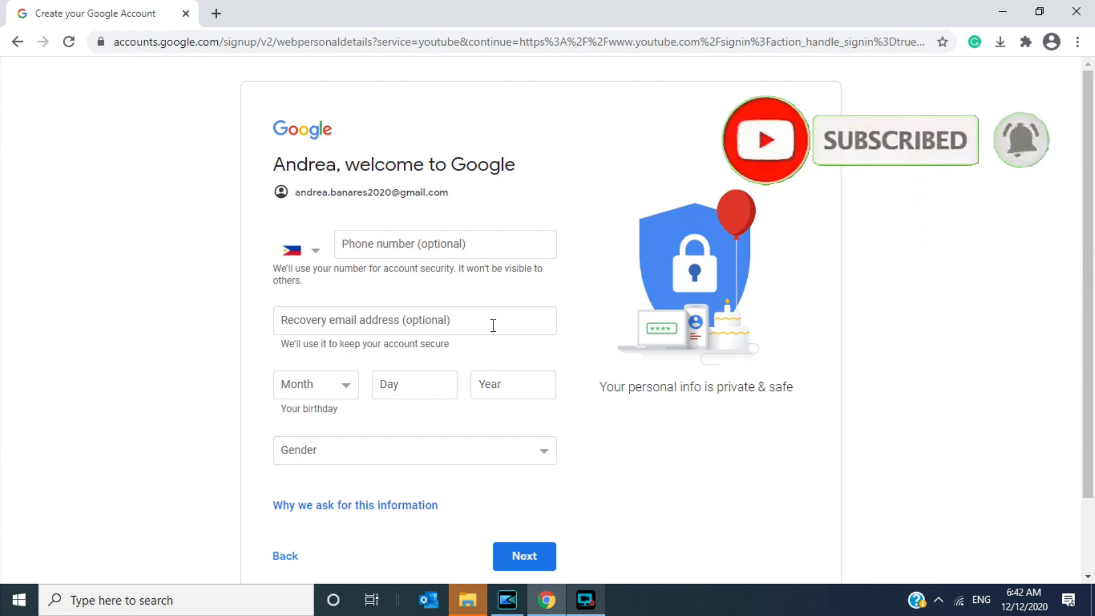
mouse_move(569, 354)
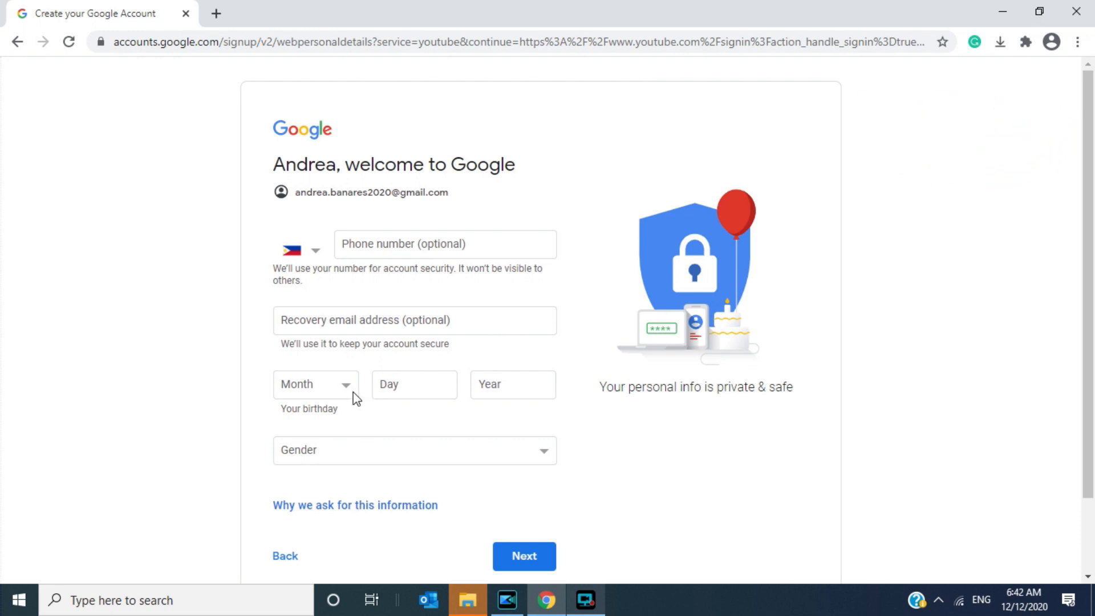
click(316, 384)
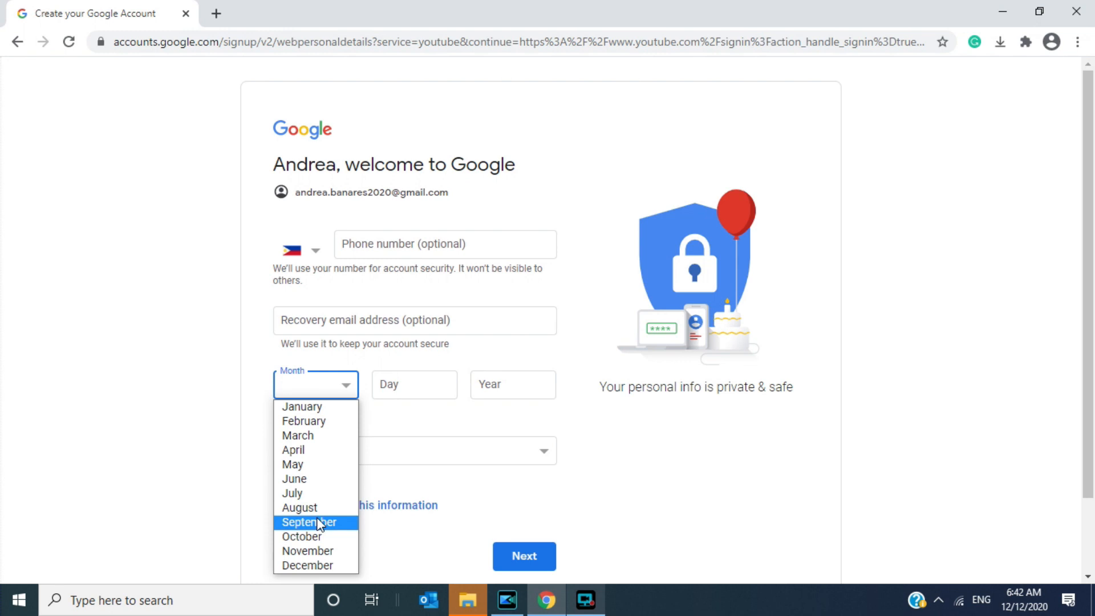
click(308, 523)
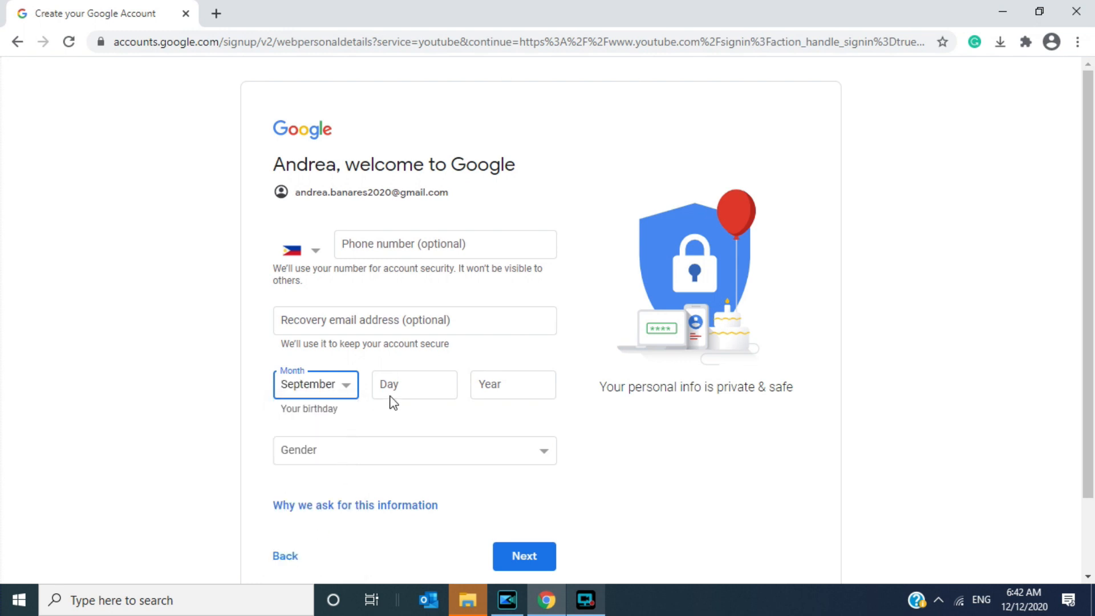
text(13)
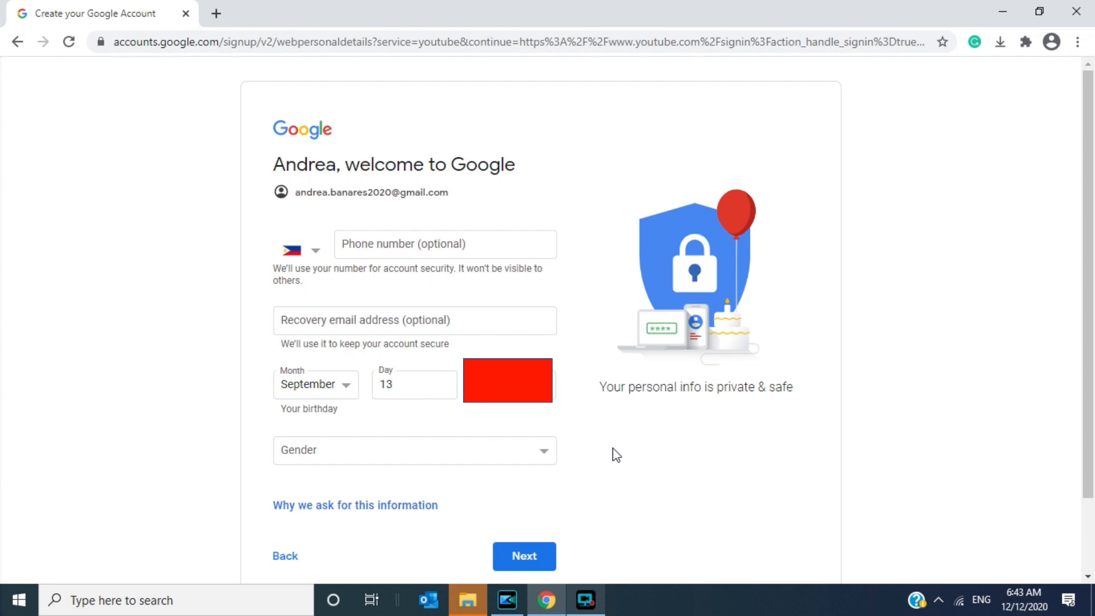
text(1986)
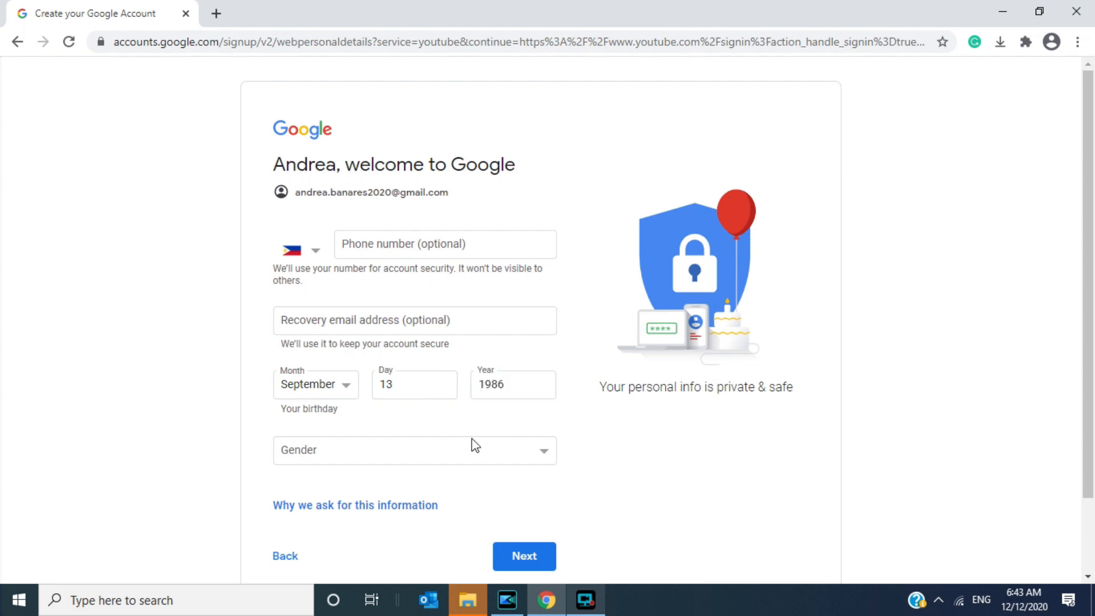
click(414, 450)
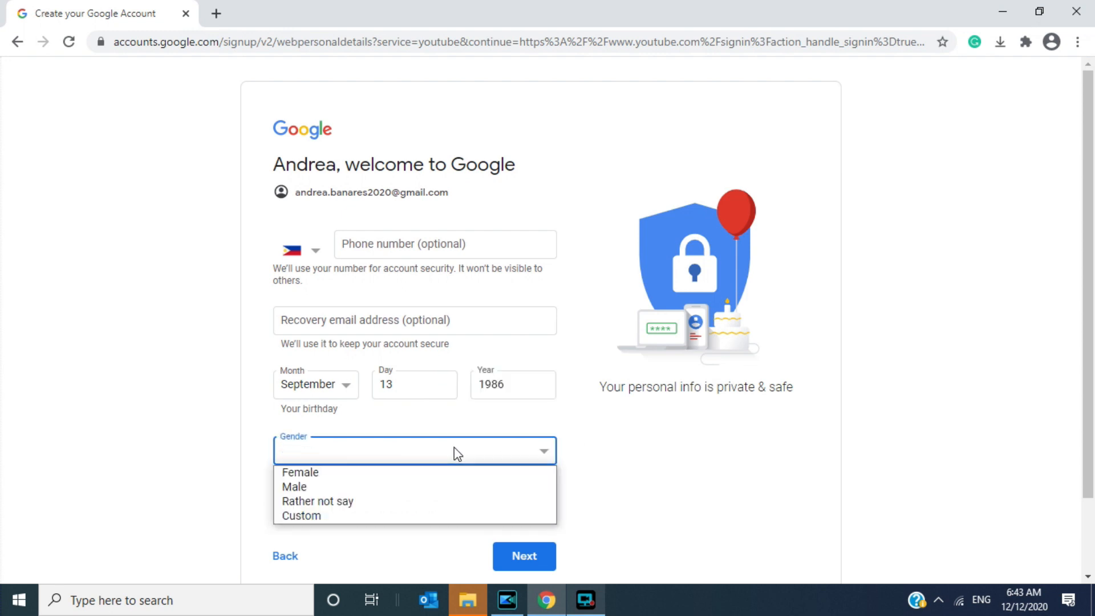
mouse_move(395, 470)
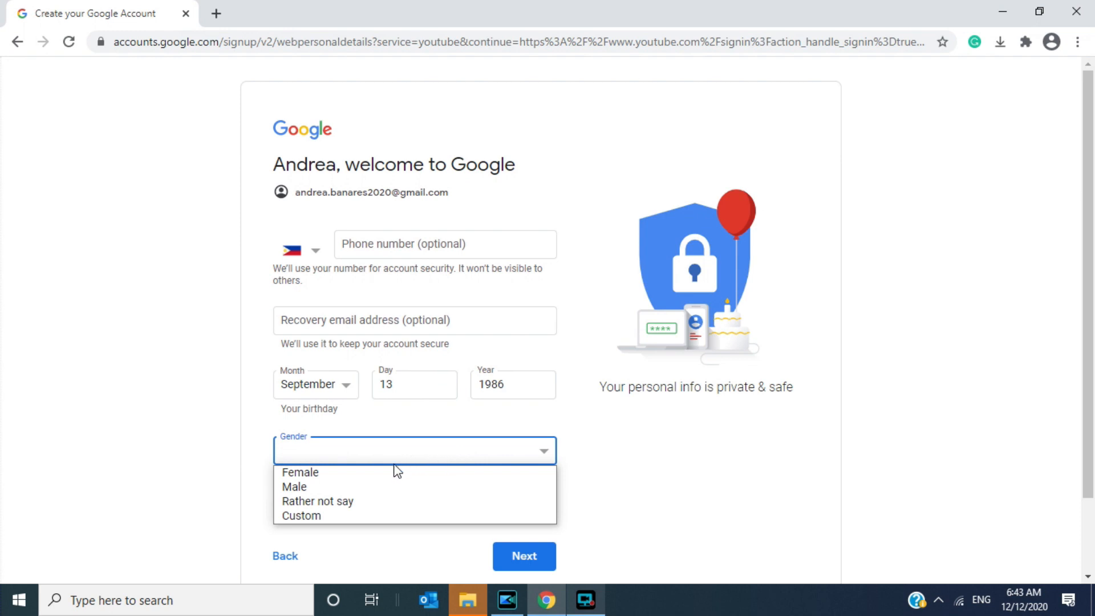
mouse_move(350, 520)
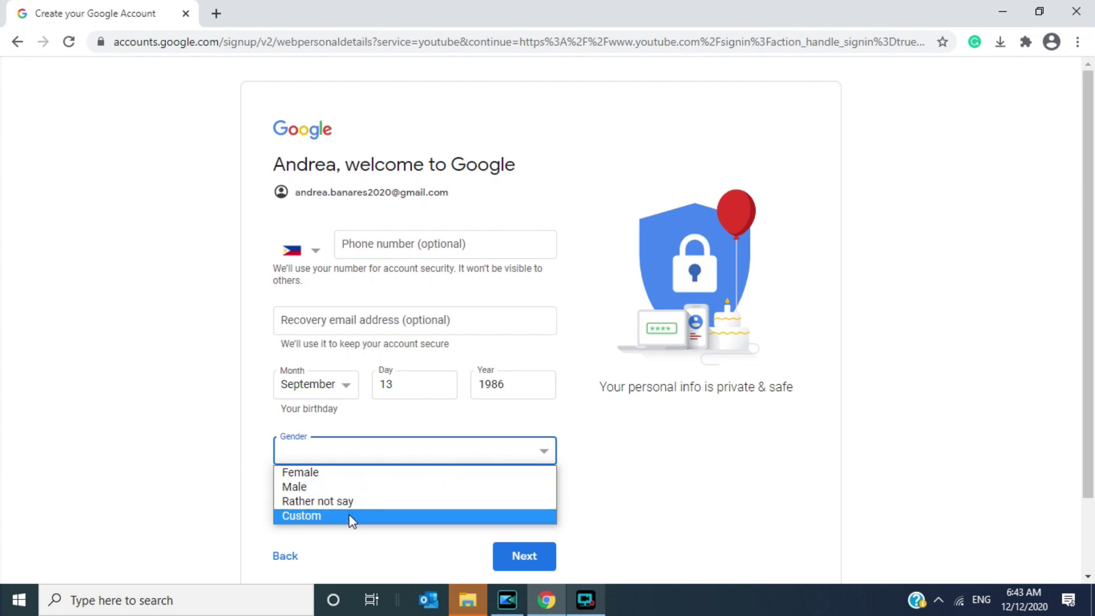
mouse_move(357, 520)
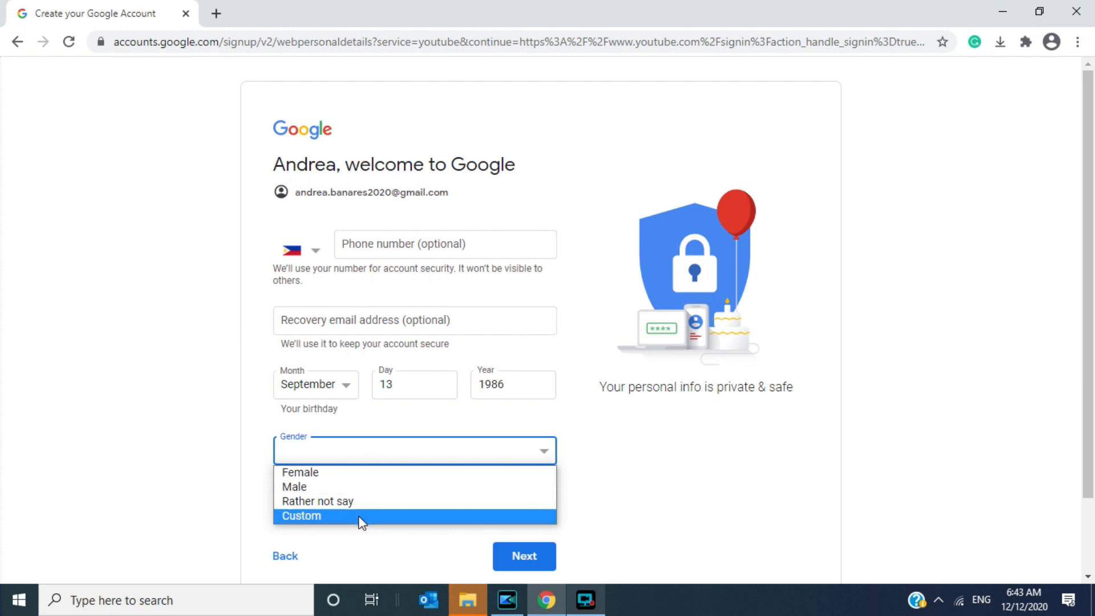
mouse_move(363, 497)
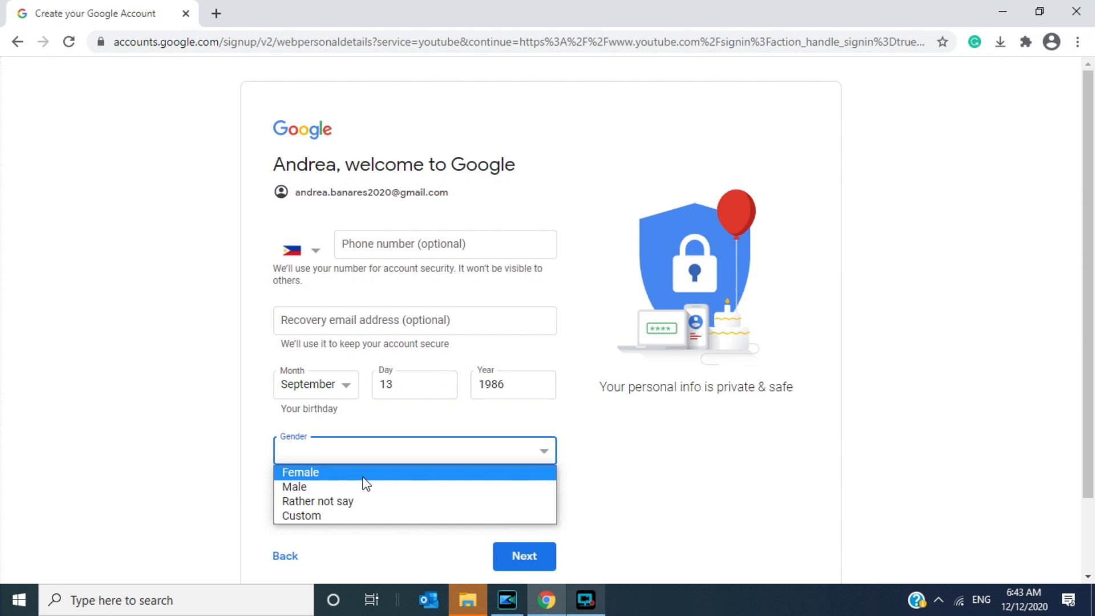
Step: Set gender to Female and submit the personal details
click(300, 473)
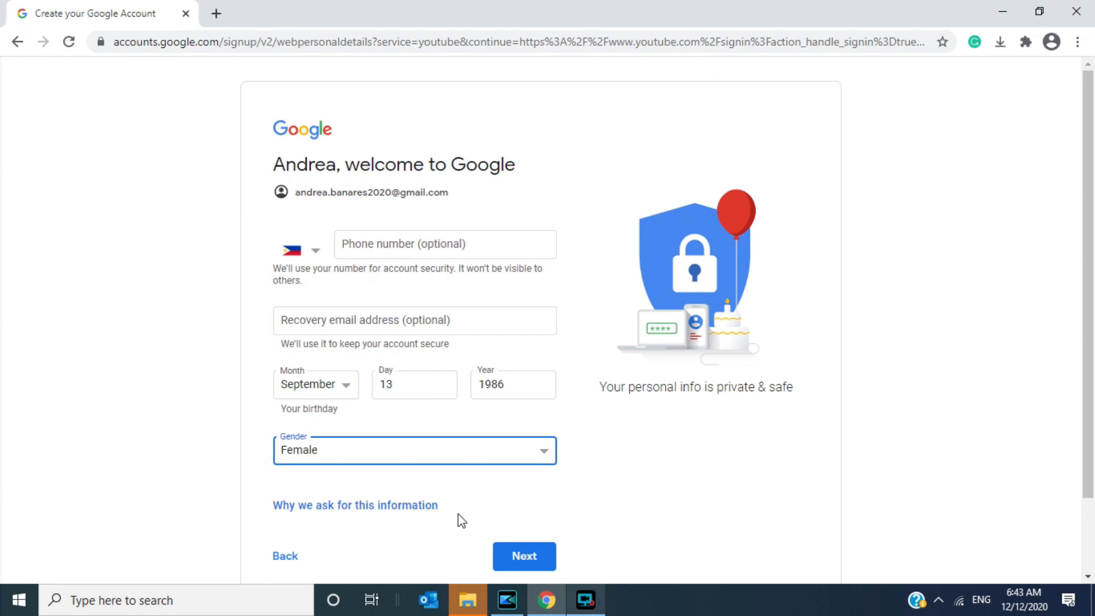
scroll(down, 3)
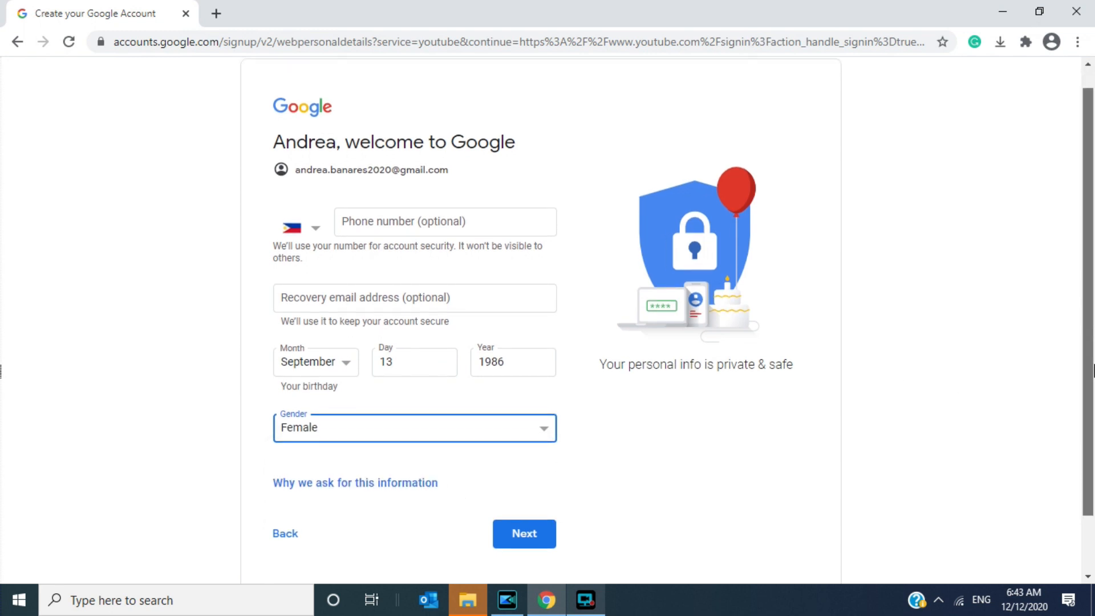
scroll(down, 3)
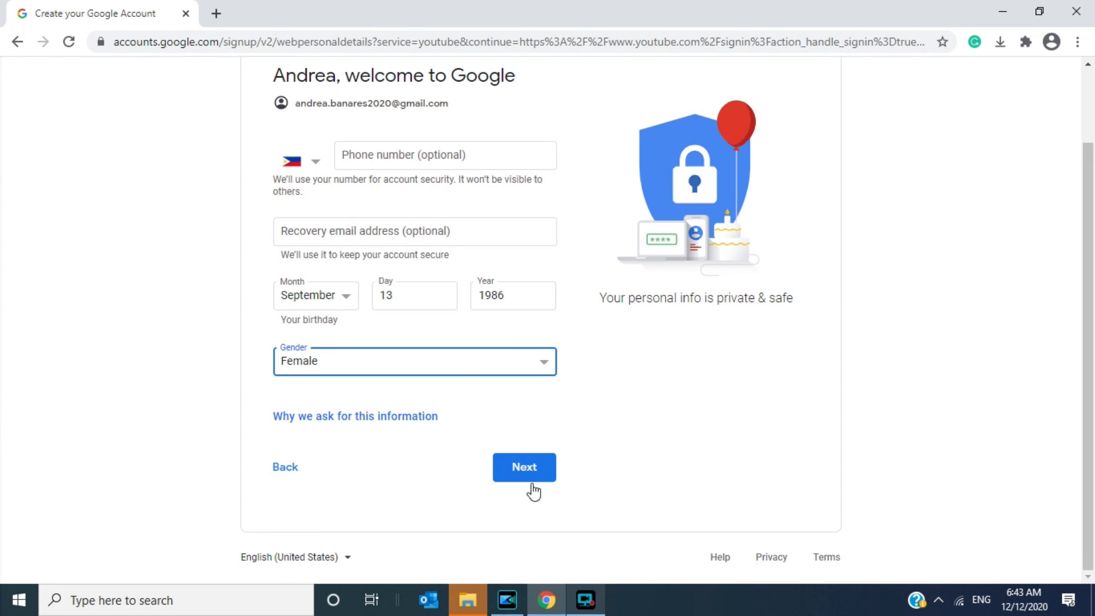
click(524, 467)
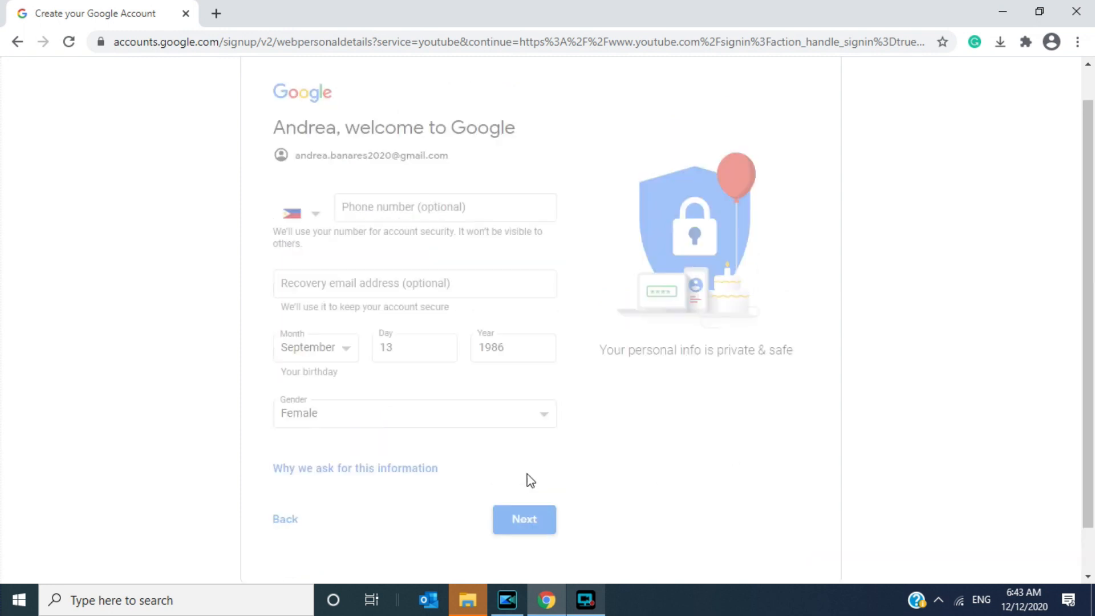
click(524, 520)
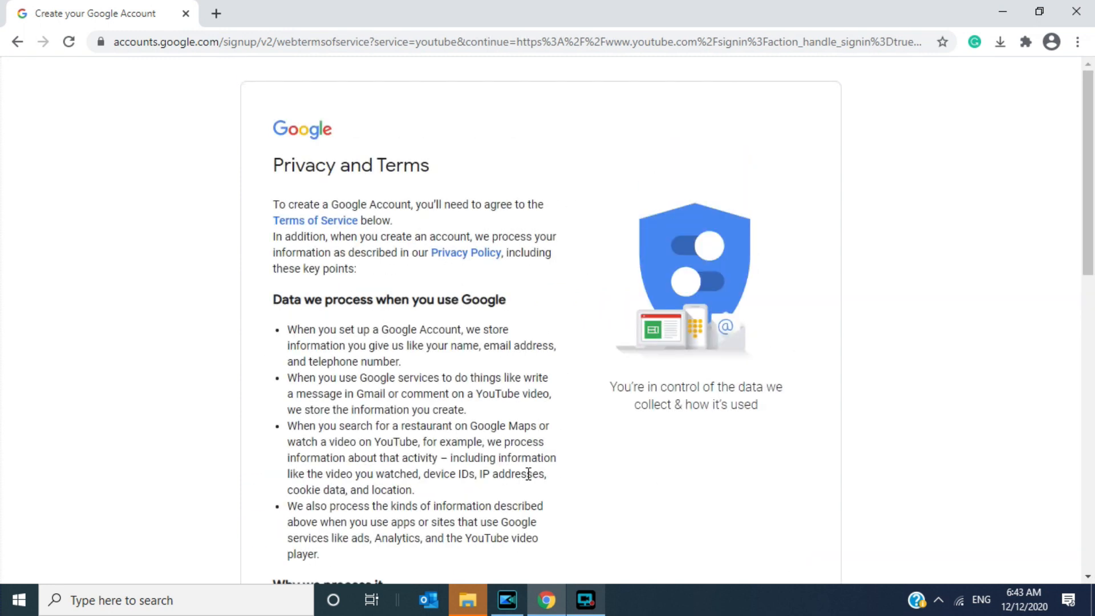
mouse_move(919, 226)
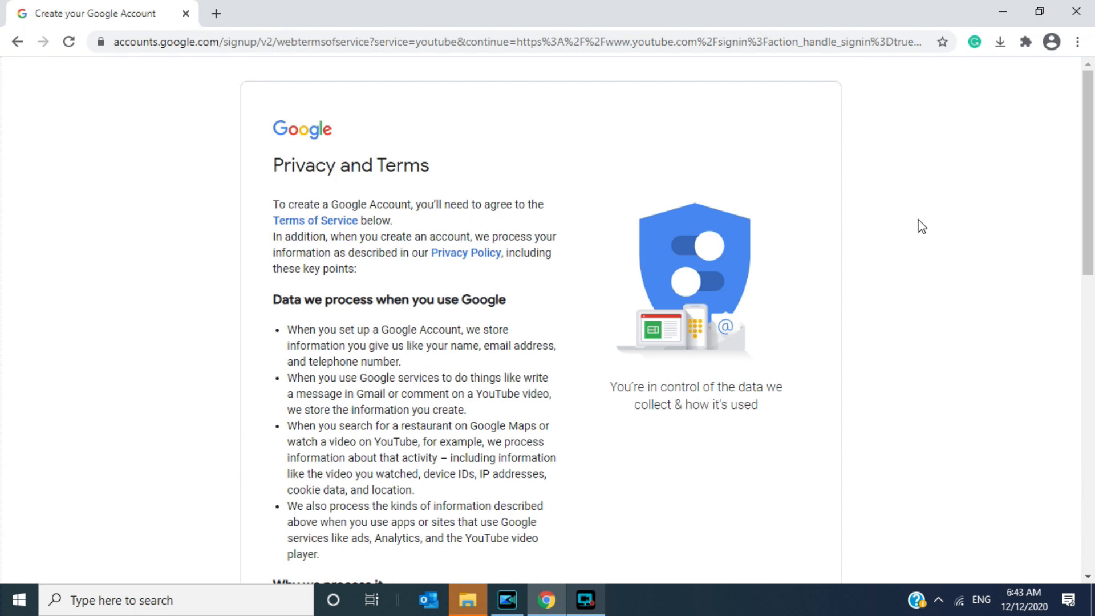
Step: Scroll through Privacy and Terms and agree to create the account
scroll(down, 3)
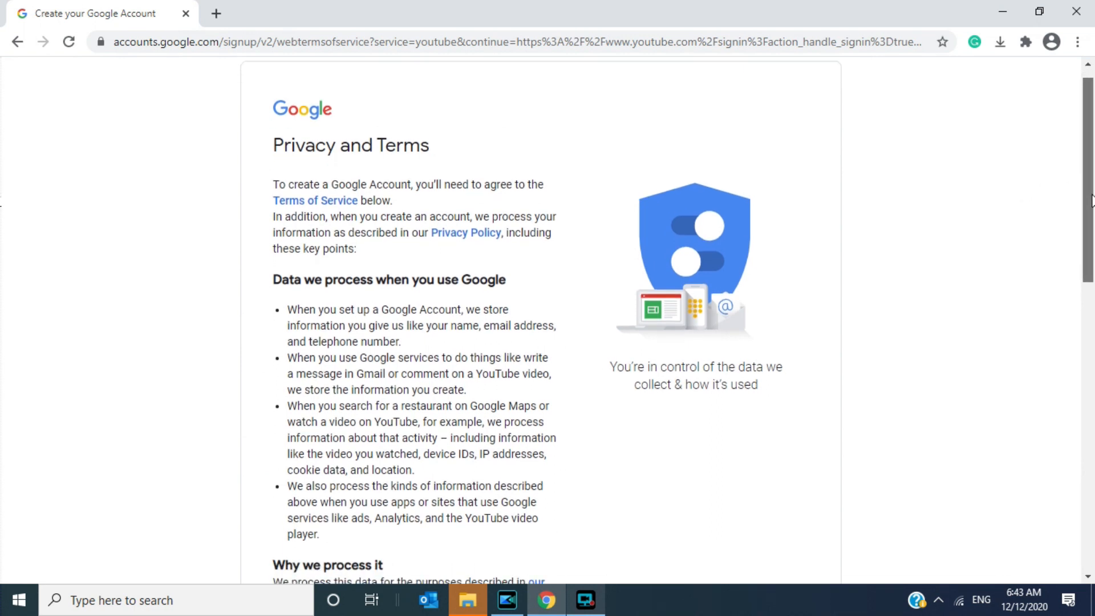
scroll(down, 3)
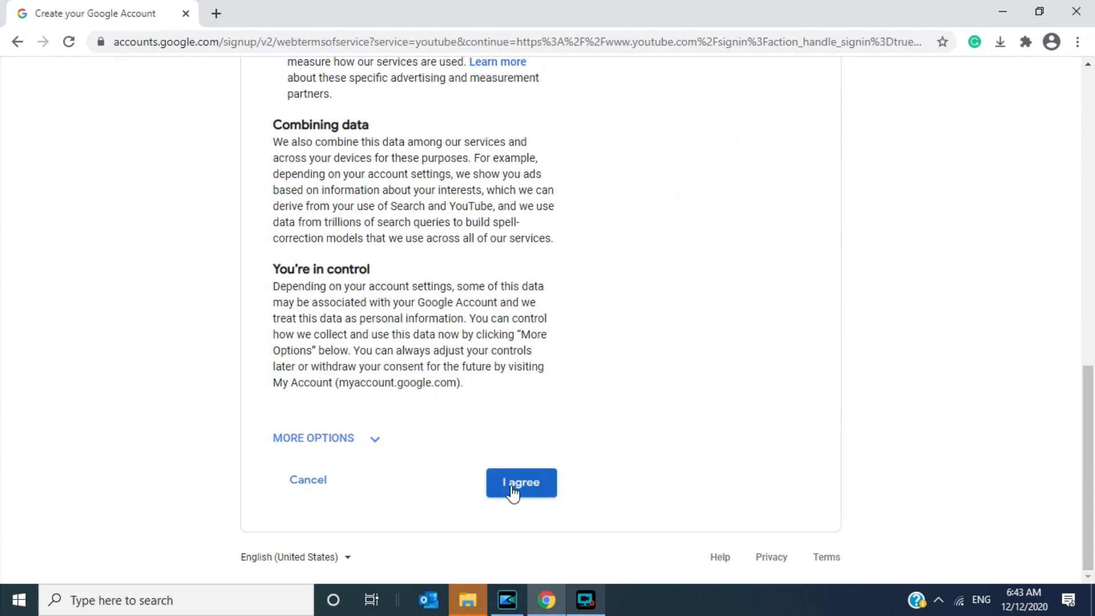
click(521, 482)
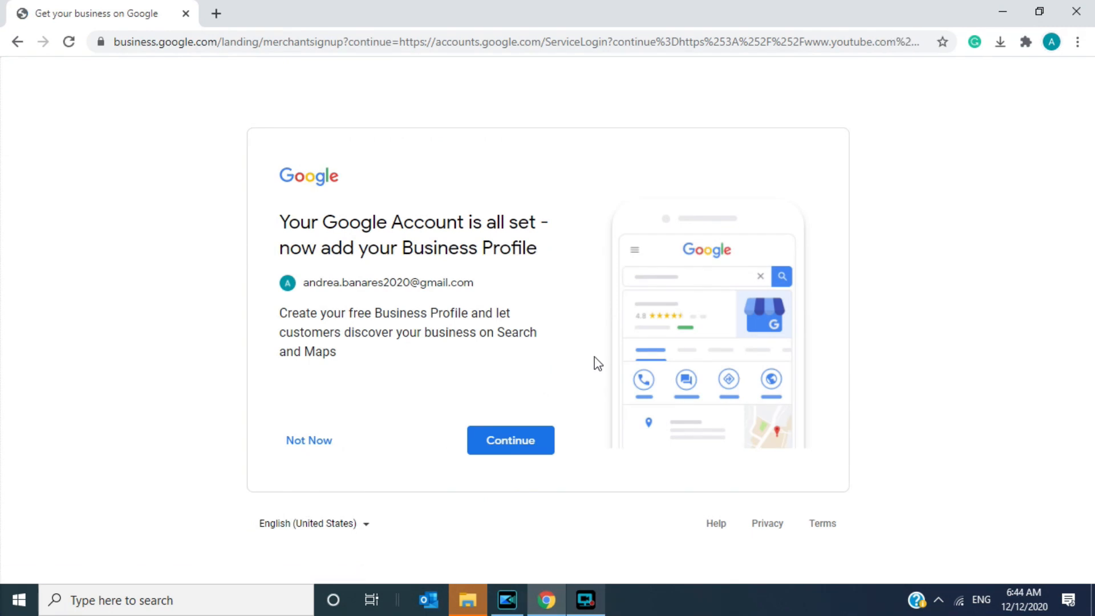
mouse_move(514, 450)
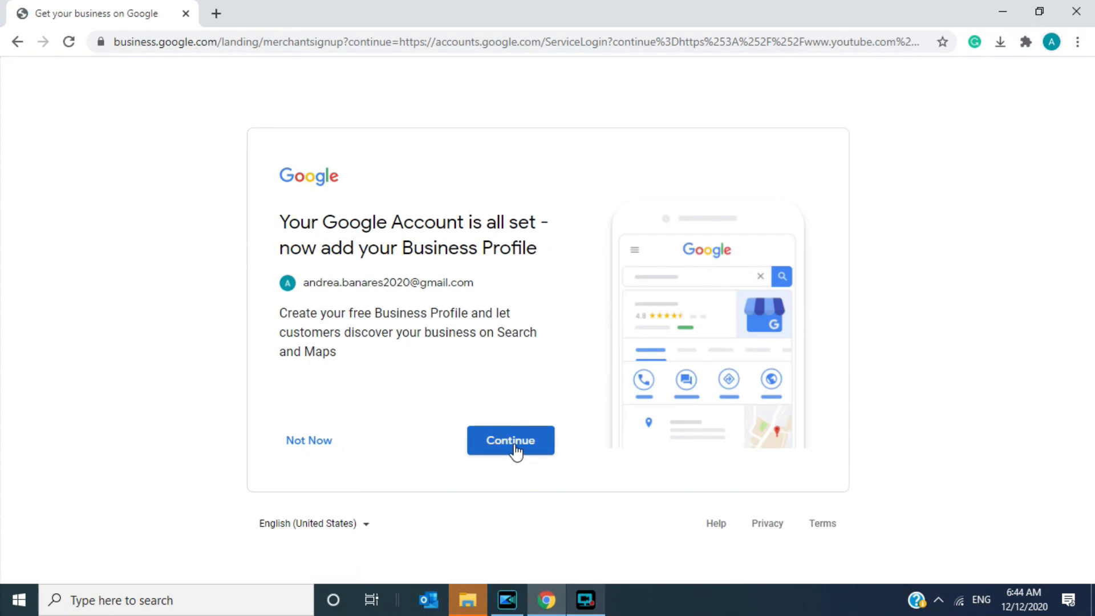
Step: Continue past the Business Profile prompt and open the account avatar menu
click(510, 440)
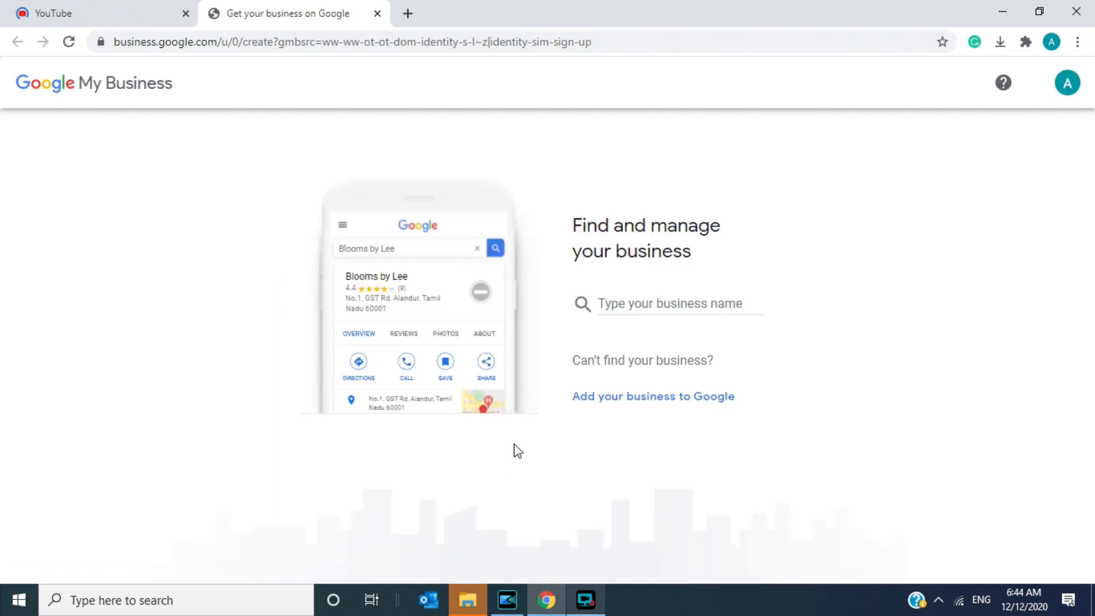
mouse_move(1067, 82)
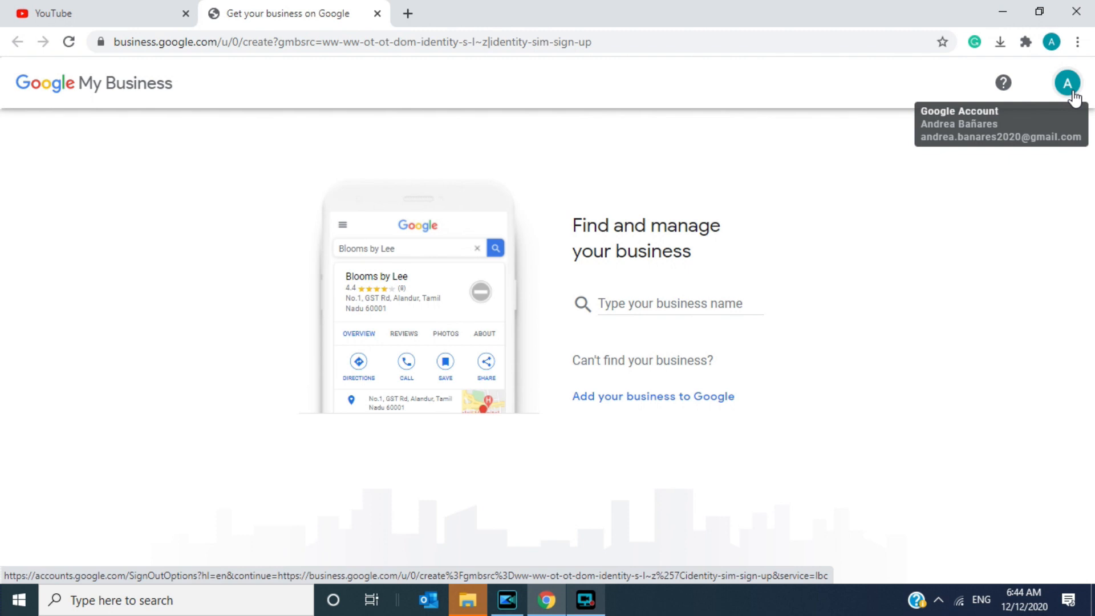
click(1067, 82)
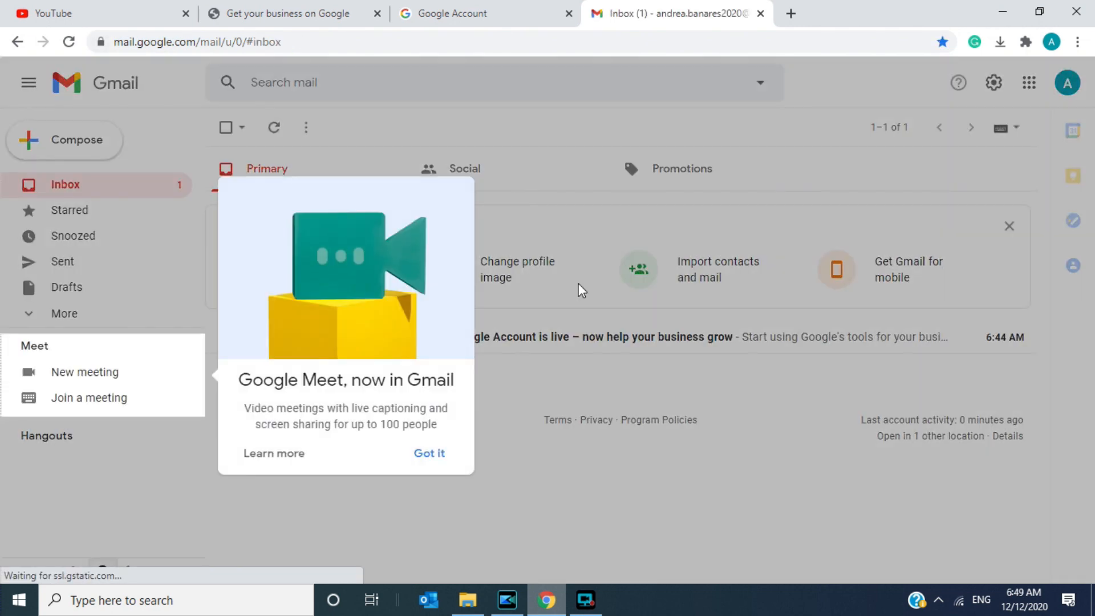
Step: Dismiss the Google Meet announcement in the new account's Gmail inbox
click(429, 453)
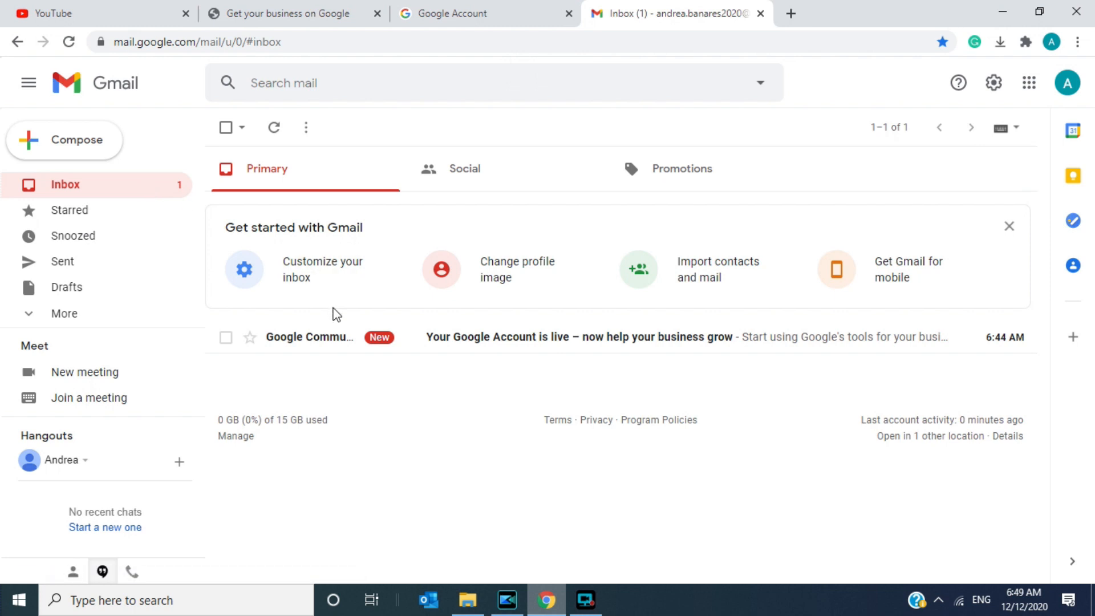
mouse_move(457, 354)
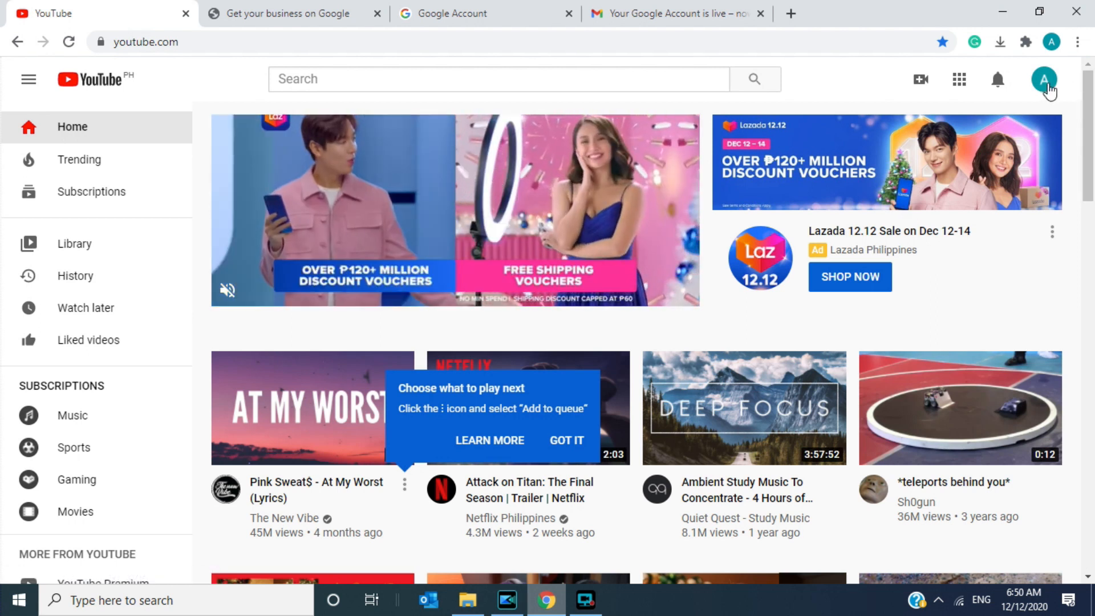
Step: Open YouTube's account menu to confirm the new account is signed in
click(1041, 79)
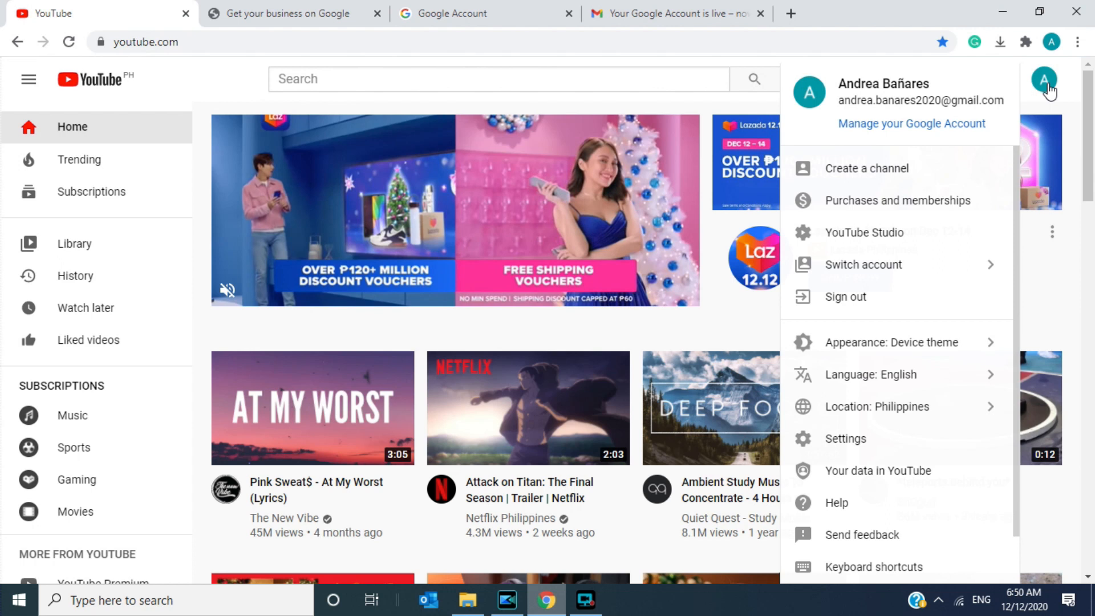
mouse_move(958, 166)
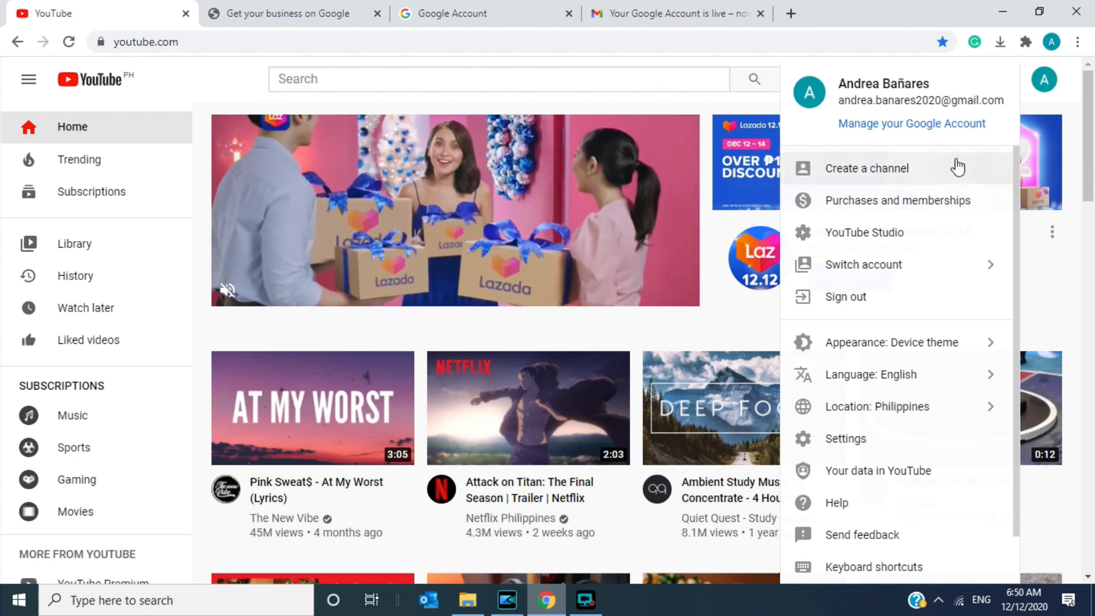